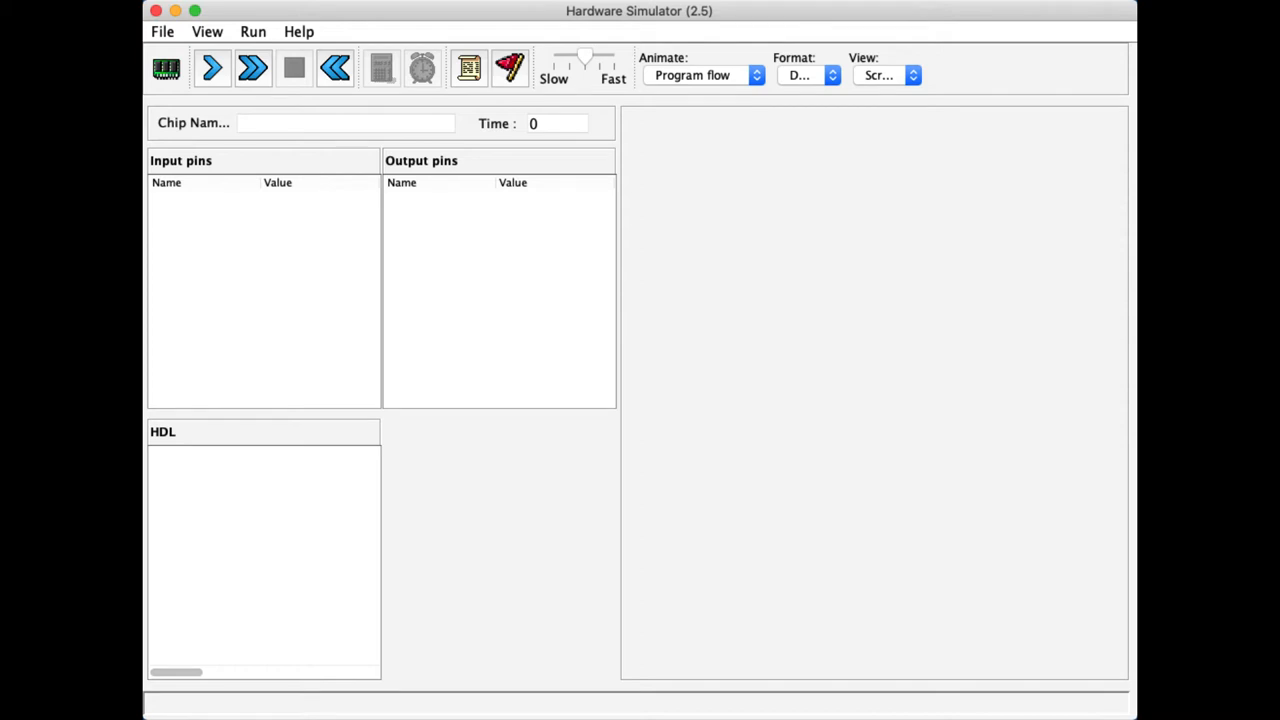
- Load RAM64.hdl from the tools > builtInChips folder into the simulator
{"action": "left_click", "coordinate": [166, 68]}
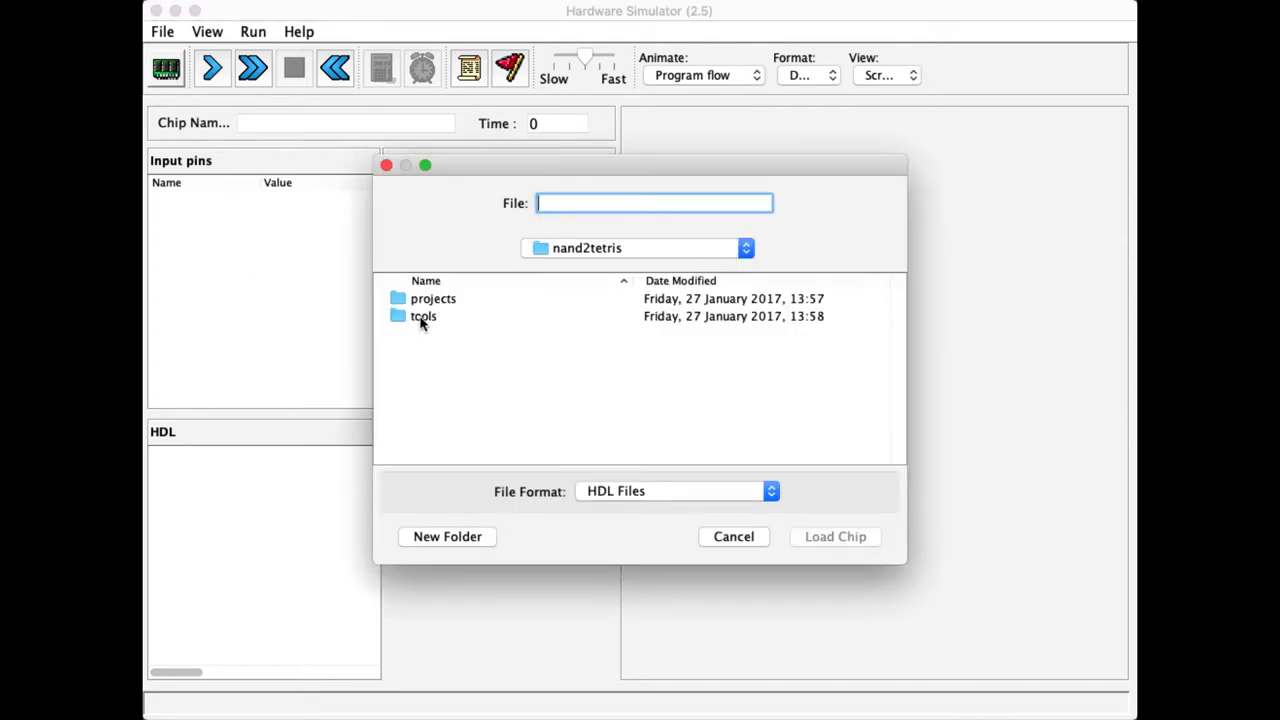
{"action": "double_click", "coordinate": [424, 316]}
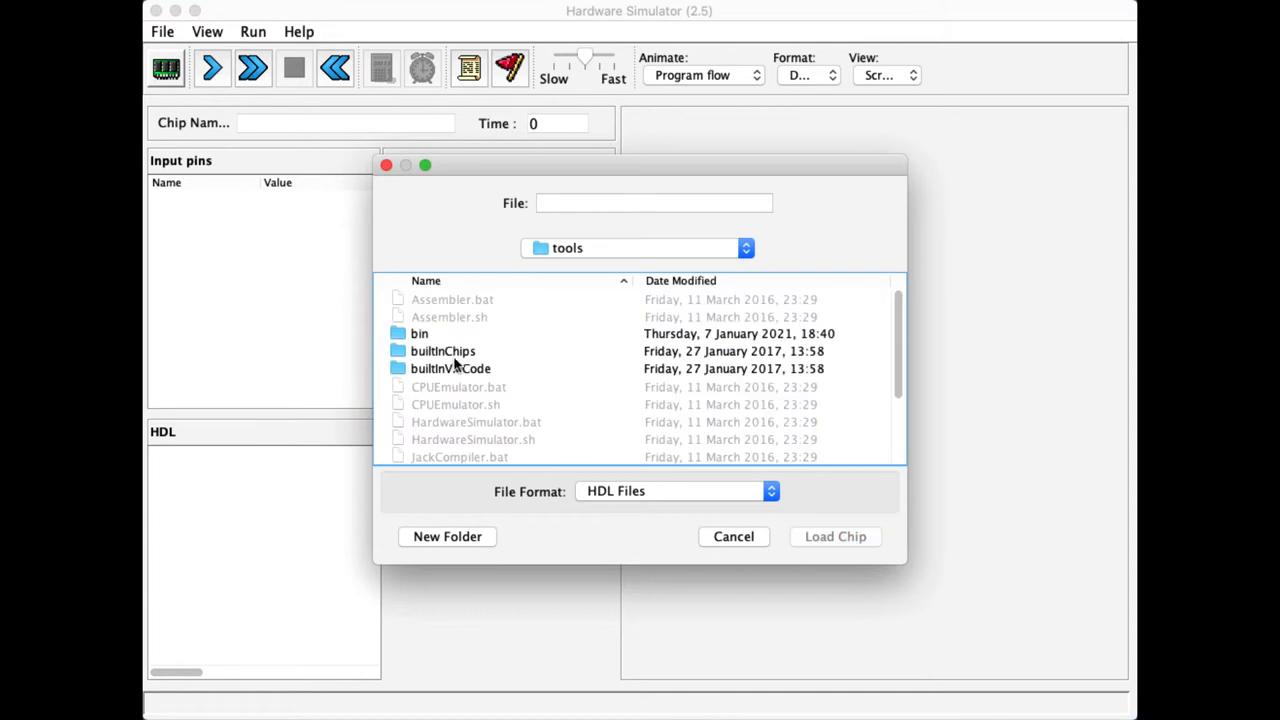
{"action": "double_click", "coordinate": [444, 352]}
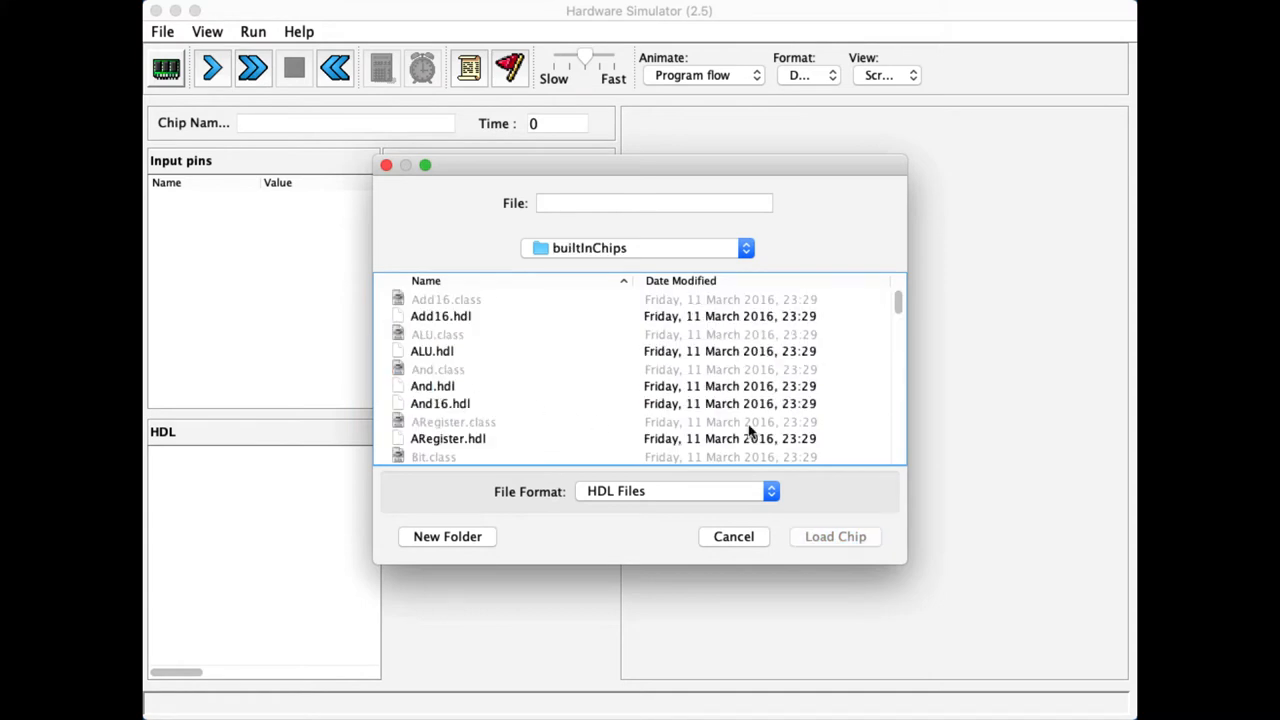
{"action": "scroll", "scroll_direction": "down", "scroll_amount": 3}
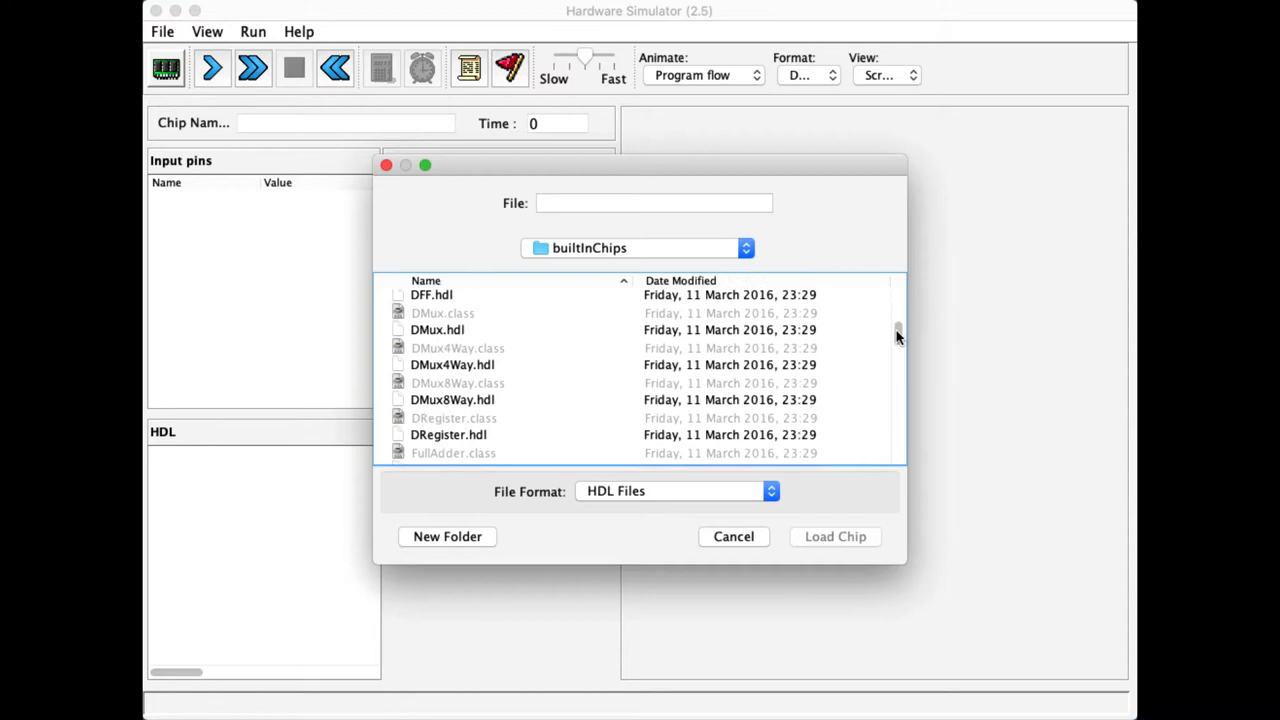
{"action": "scroll", "scroll_direction": "down", "scroll_amount": 3}
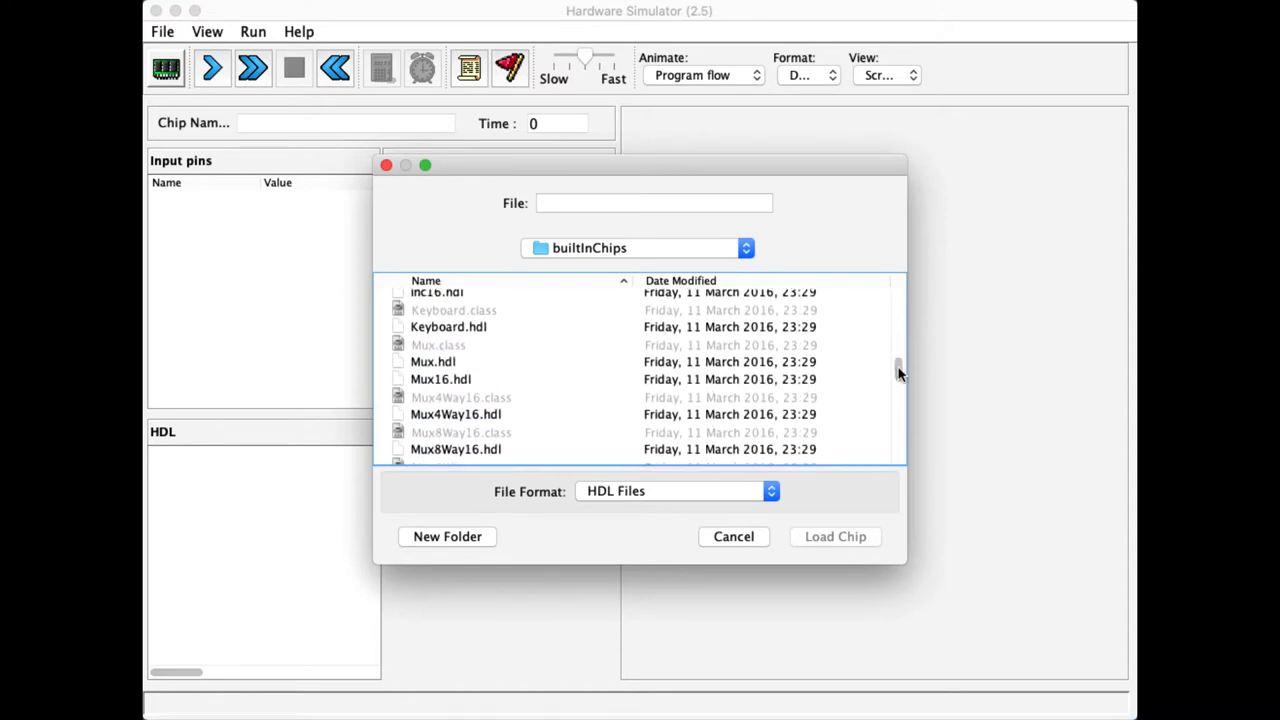
{"action": "scroll", "scroll_direction": "down", "scroll_amount": 3}
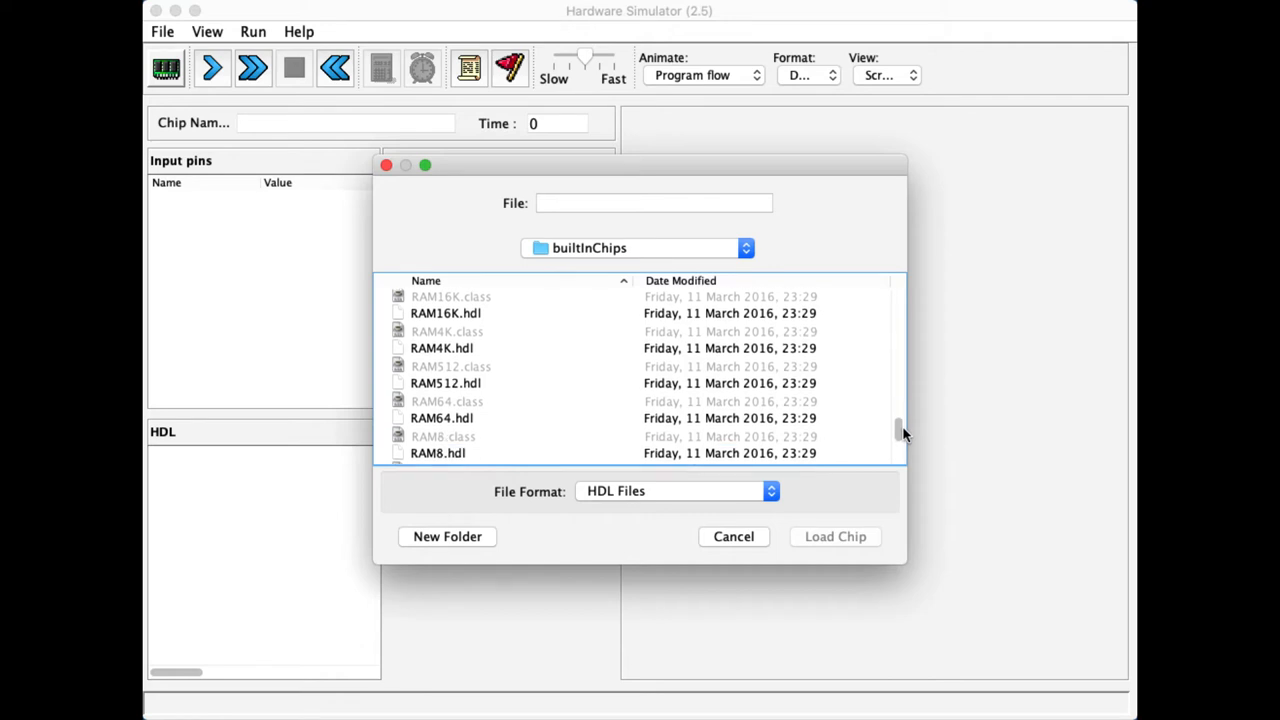
{"action": "left_click", "coordinate": [442, 418]}
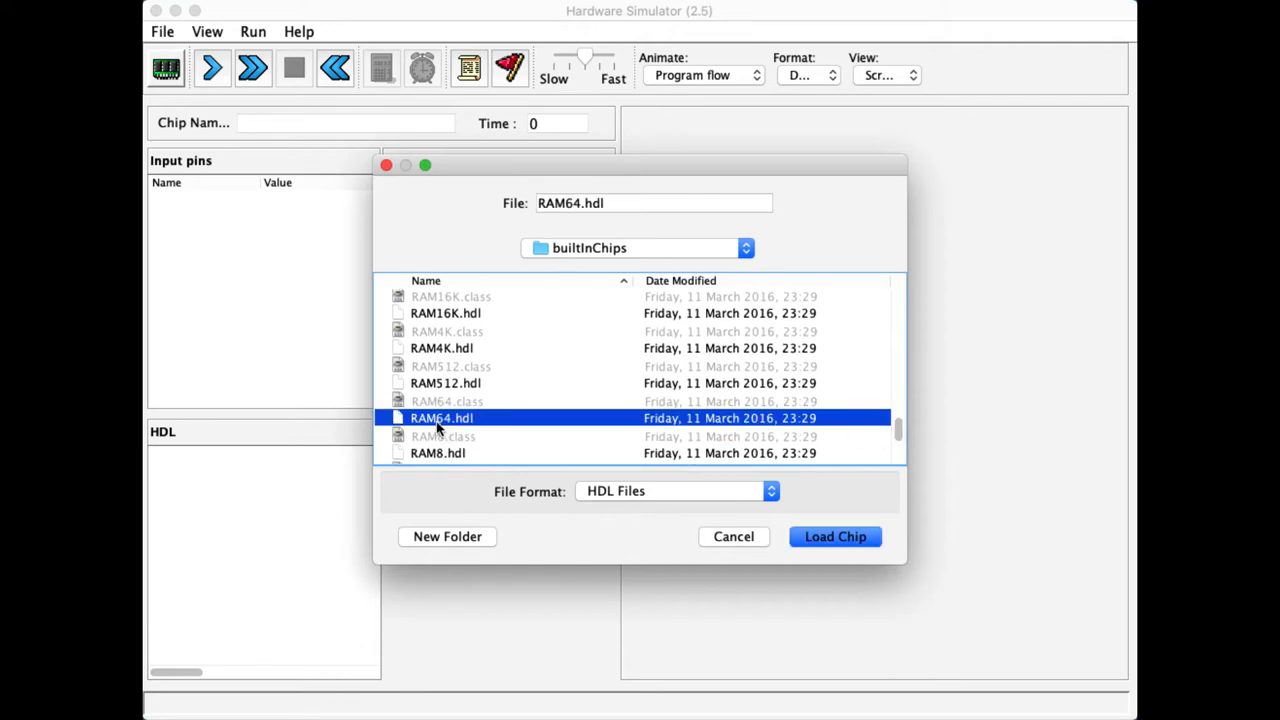
{"action": "left_click", "coordinate": [836, 536]}
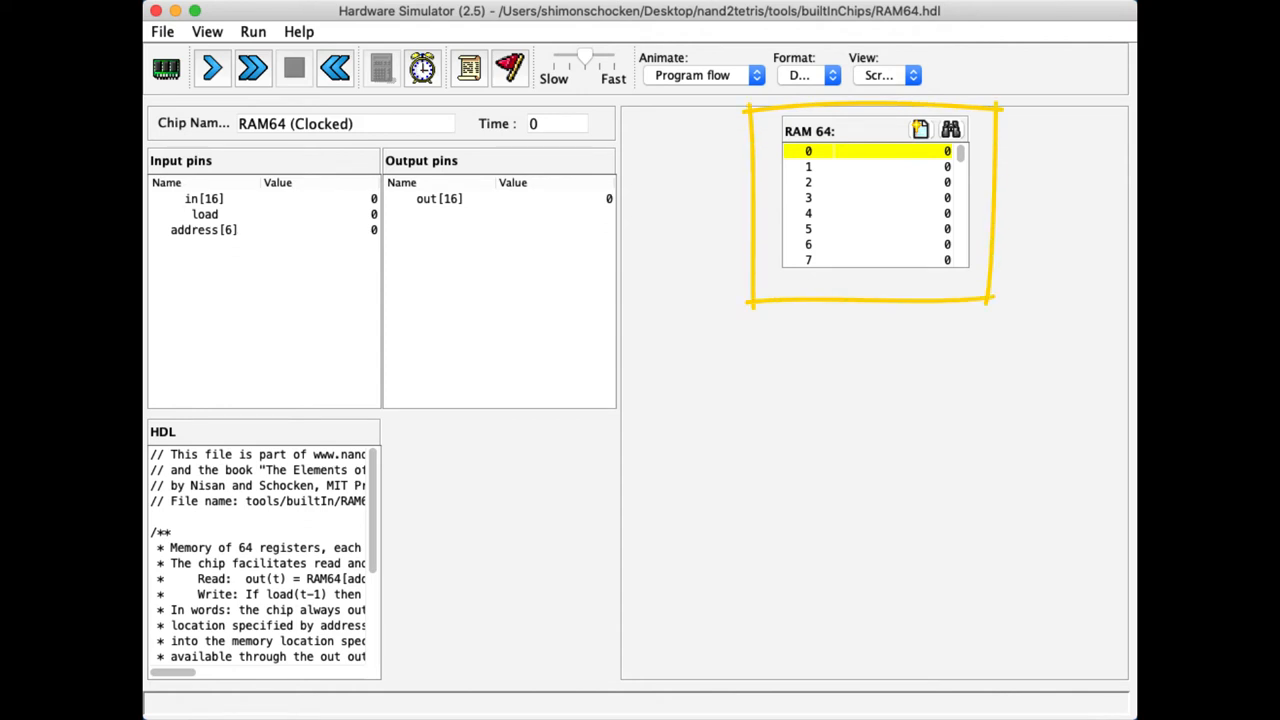
{"action": "mouse_move", "coordinate": [968, 166]}
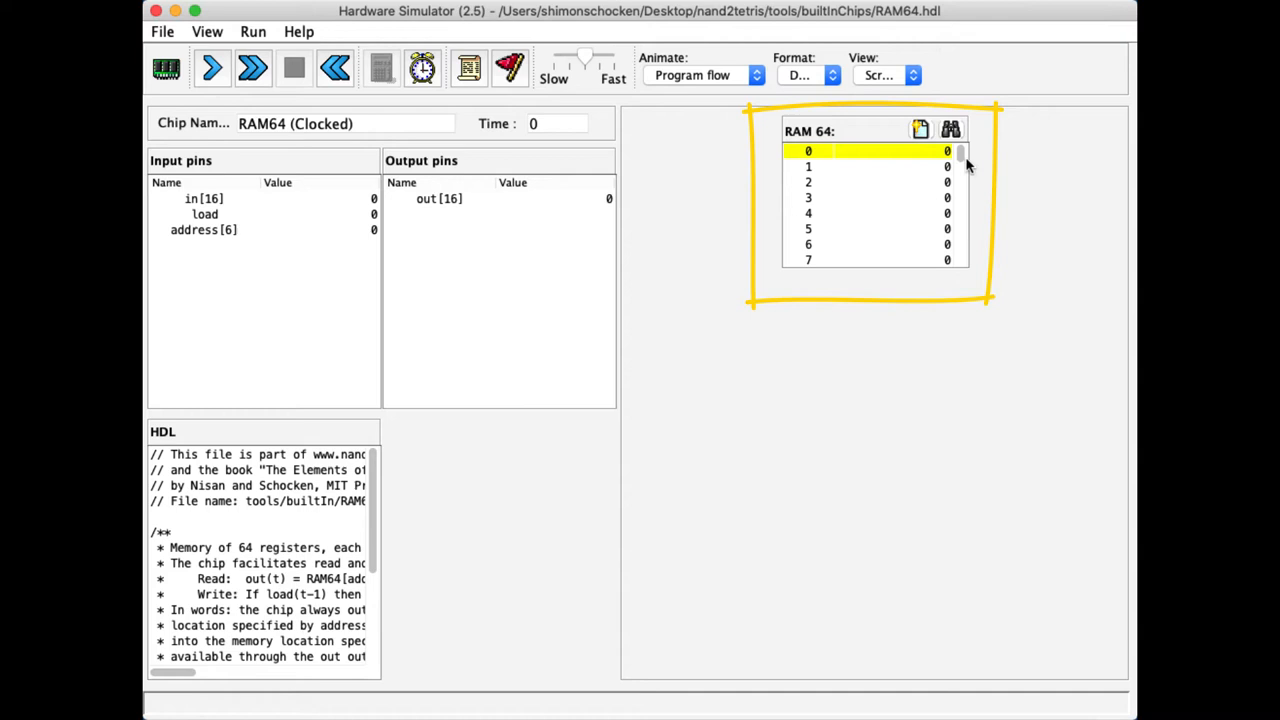
{"action": "scroll", "scroll_direction": "down", "scroll_amount": 3}
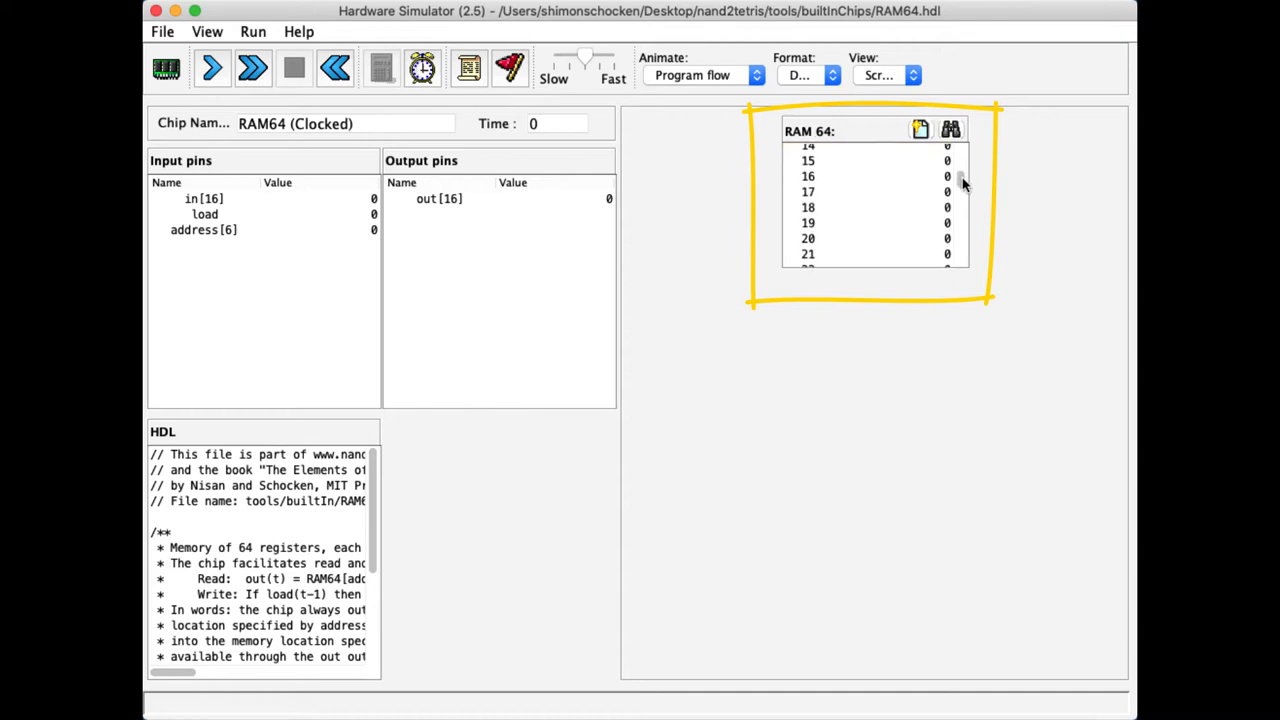
{"action": "scroll", "scroll_direction": "down", "scroll_amount": 3}
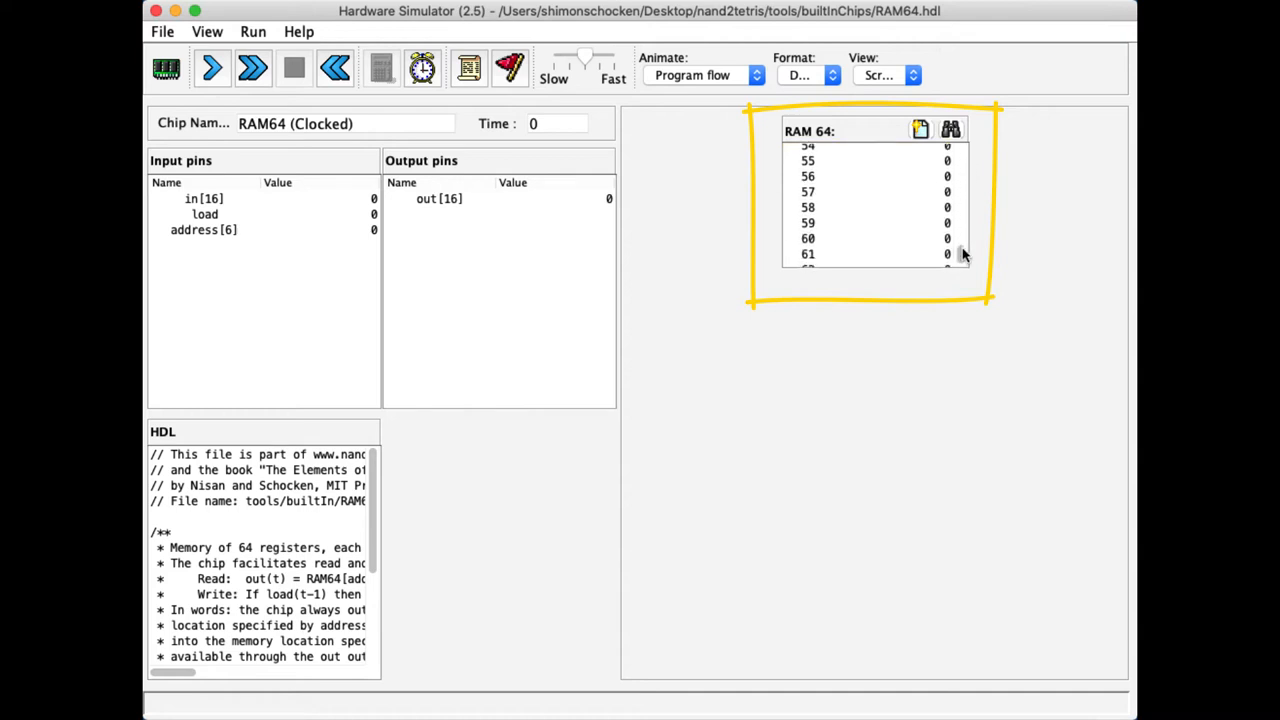
{"action": "scroll", "scroll_direction": "down", "scroll_amount": 3}
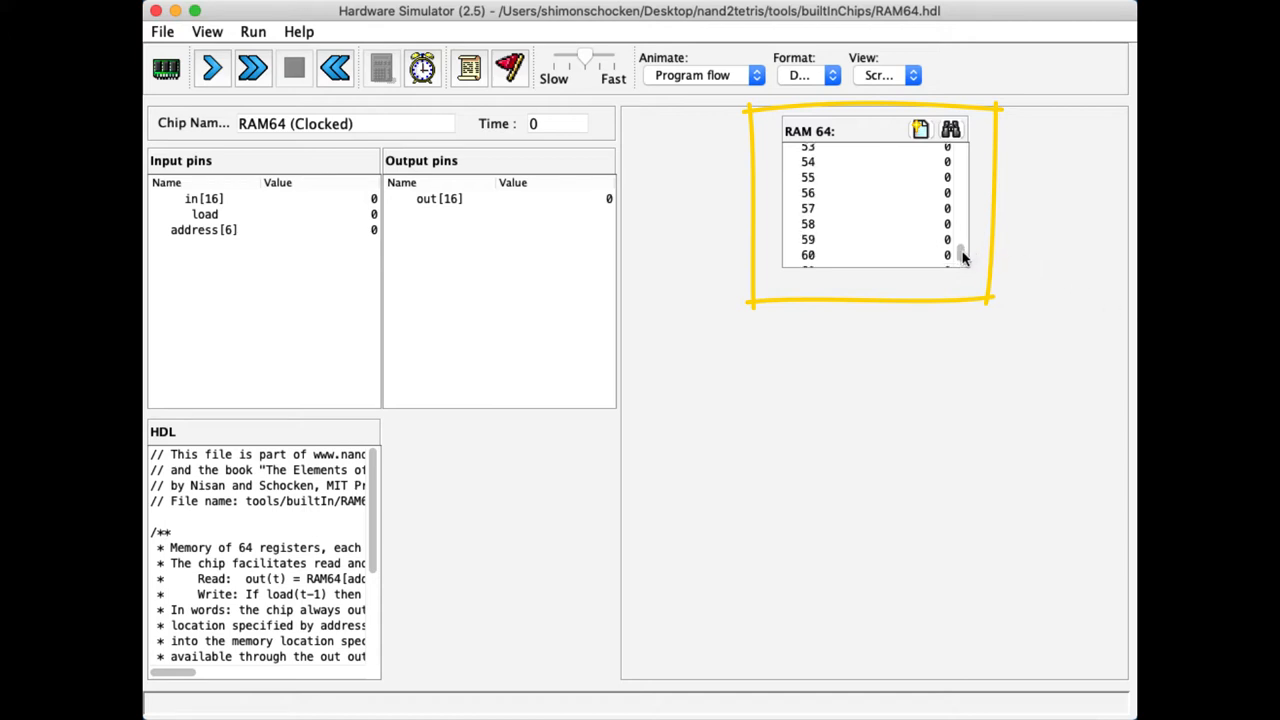
{"action": "scroll", "scroll_direction": "up", "scroll_amount": 3}
{"action": "type", "text": "400"}
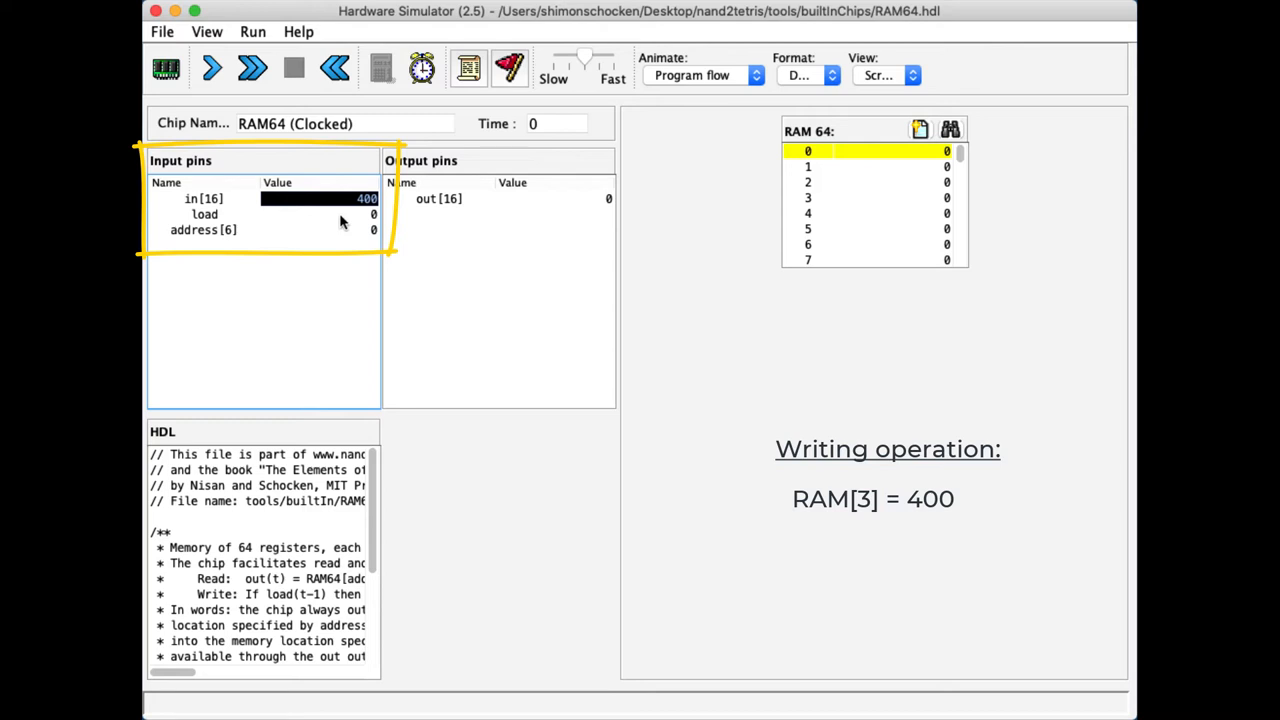
- Set load=1 and address=3 with in=400, then tick the clock to write RAM[3]=400
{"action": "left_click", "coordinate": [300, 214]}
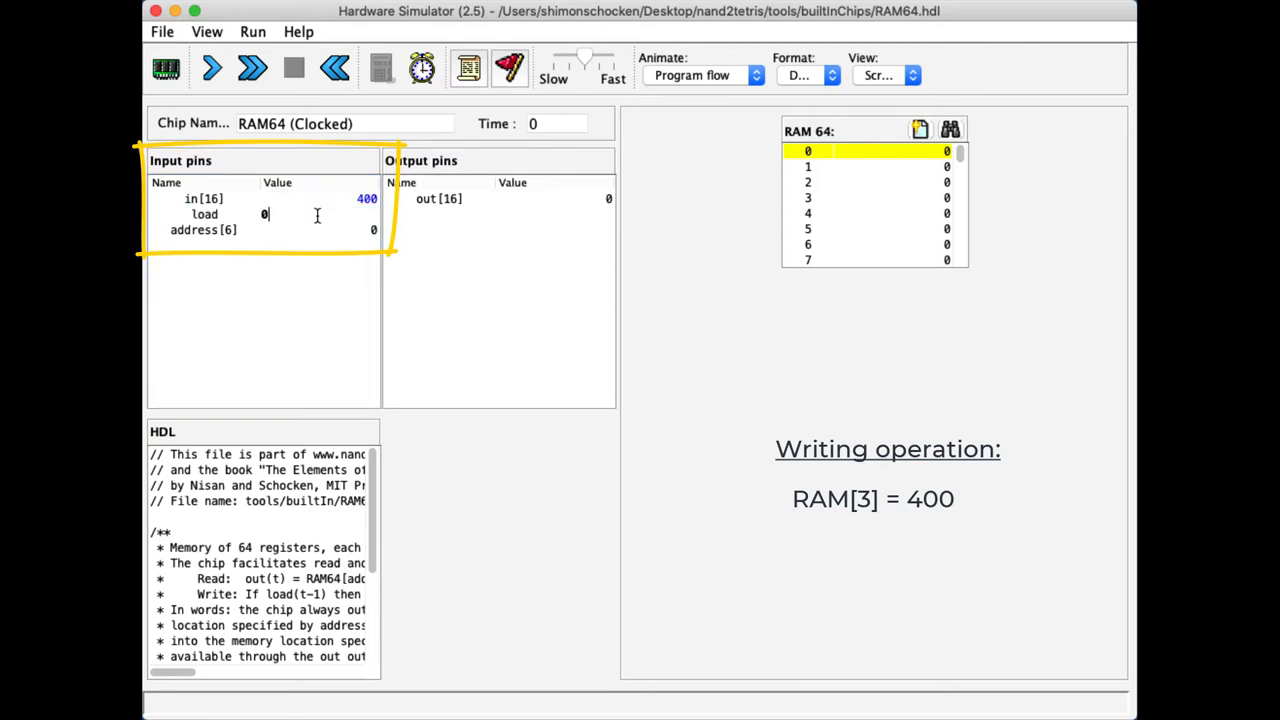
{"action": "type", "text": "1"}
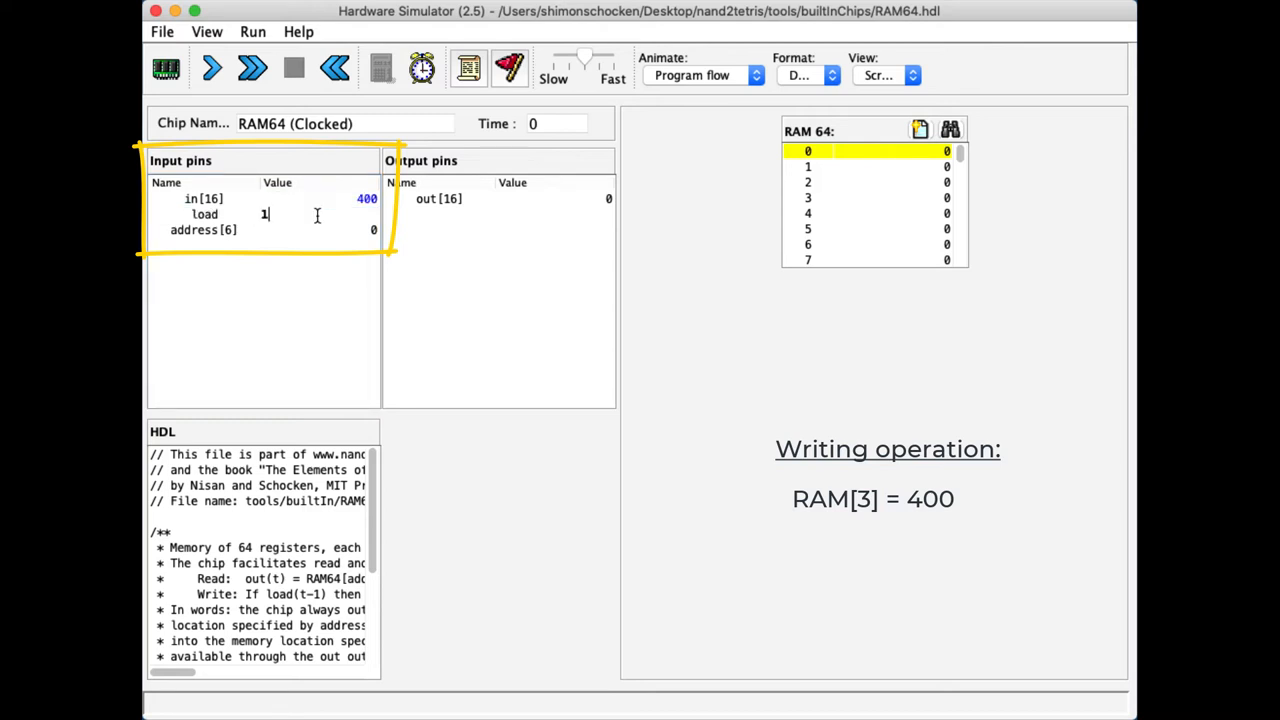
{"action": "left_click", "coordinate": [318, 214]}
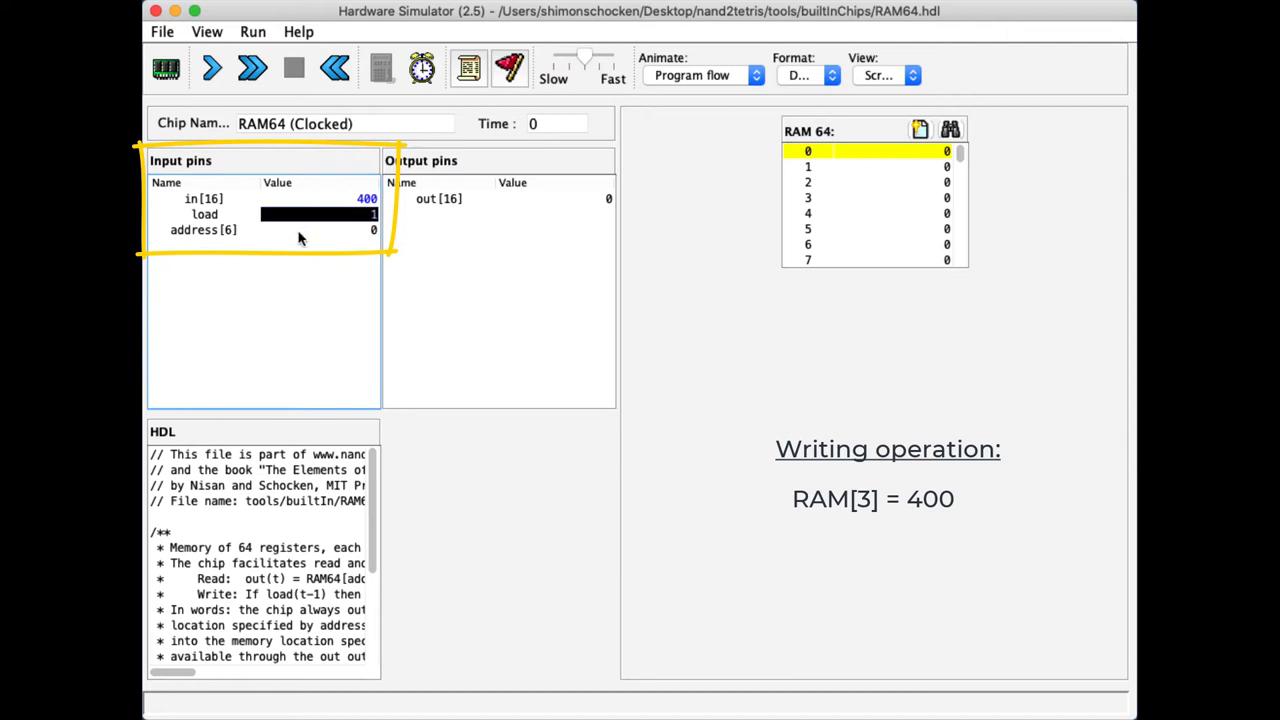
{"action": "left_click", "coordinate": [320, 230]}
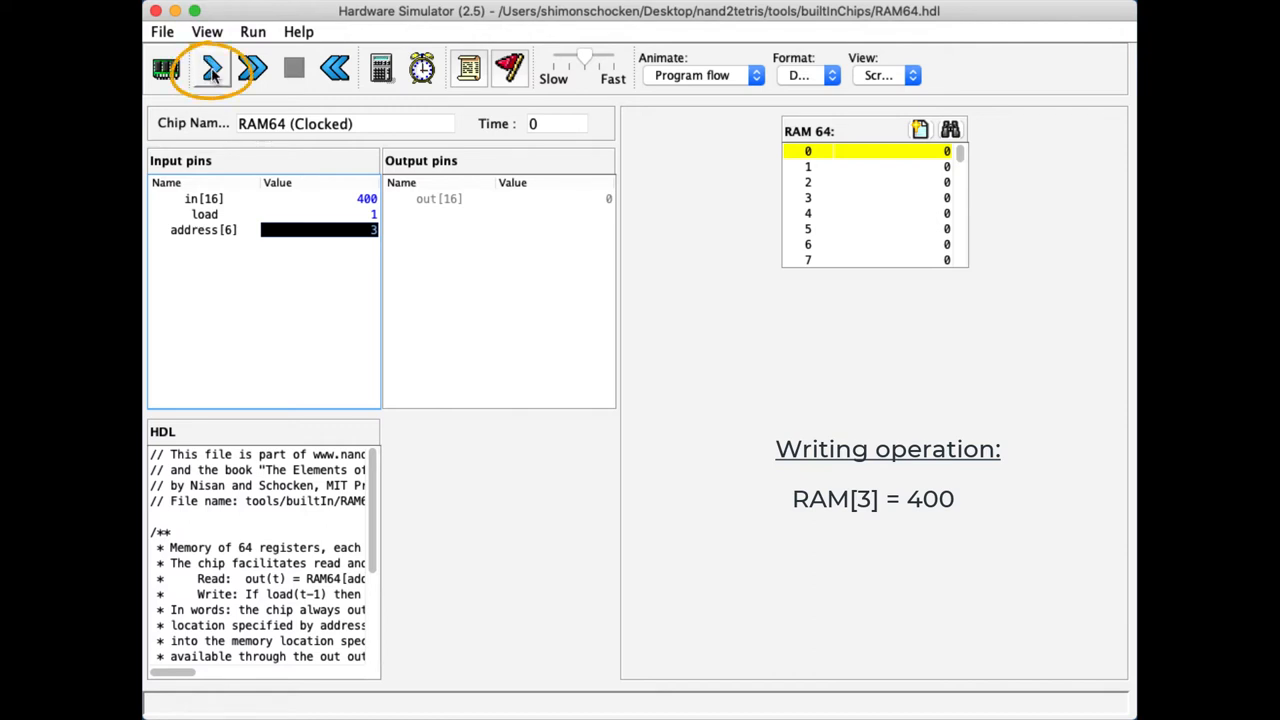
{"action": "left_click", "coordinate": [210, 68]}
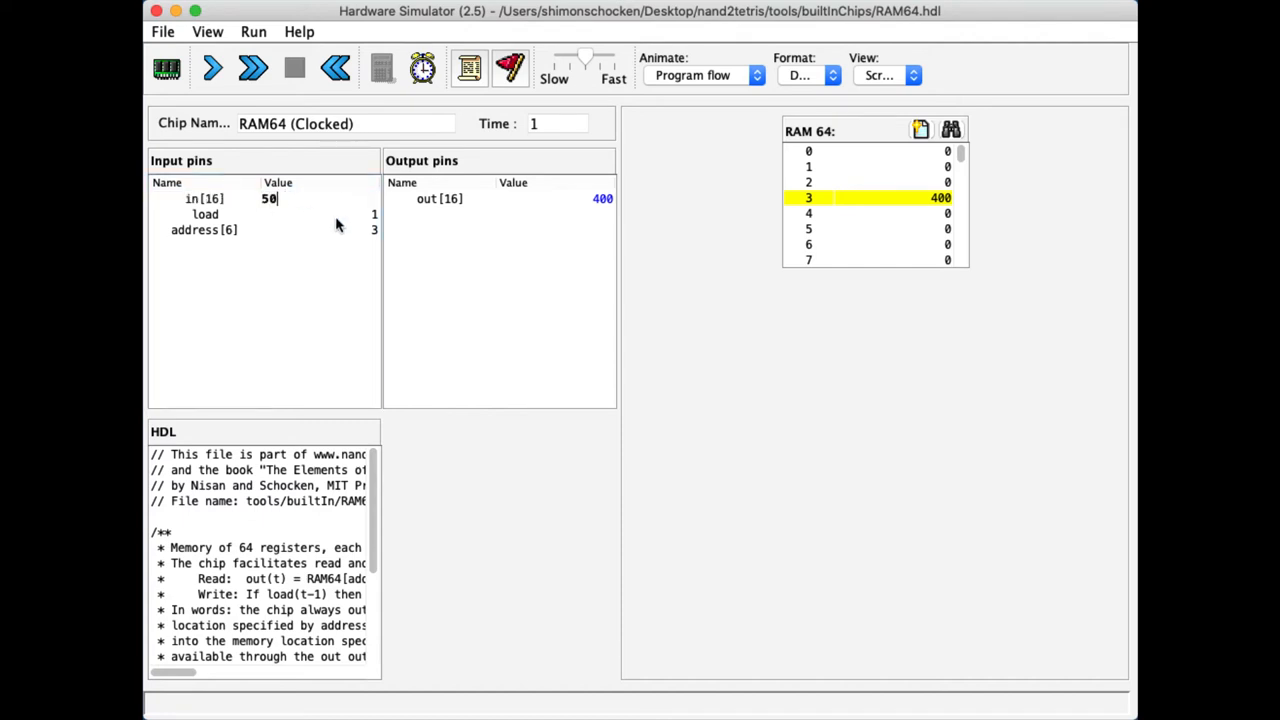
- Finish the 5000 write to RAM[6], then set address=5 and clock -12 into RAM[5]
{"action": "type", "text": "00"}
{"action": "left_click", "coordinate": [320, 228]}
{"action": "type", "text": "6"}
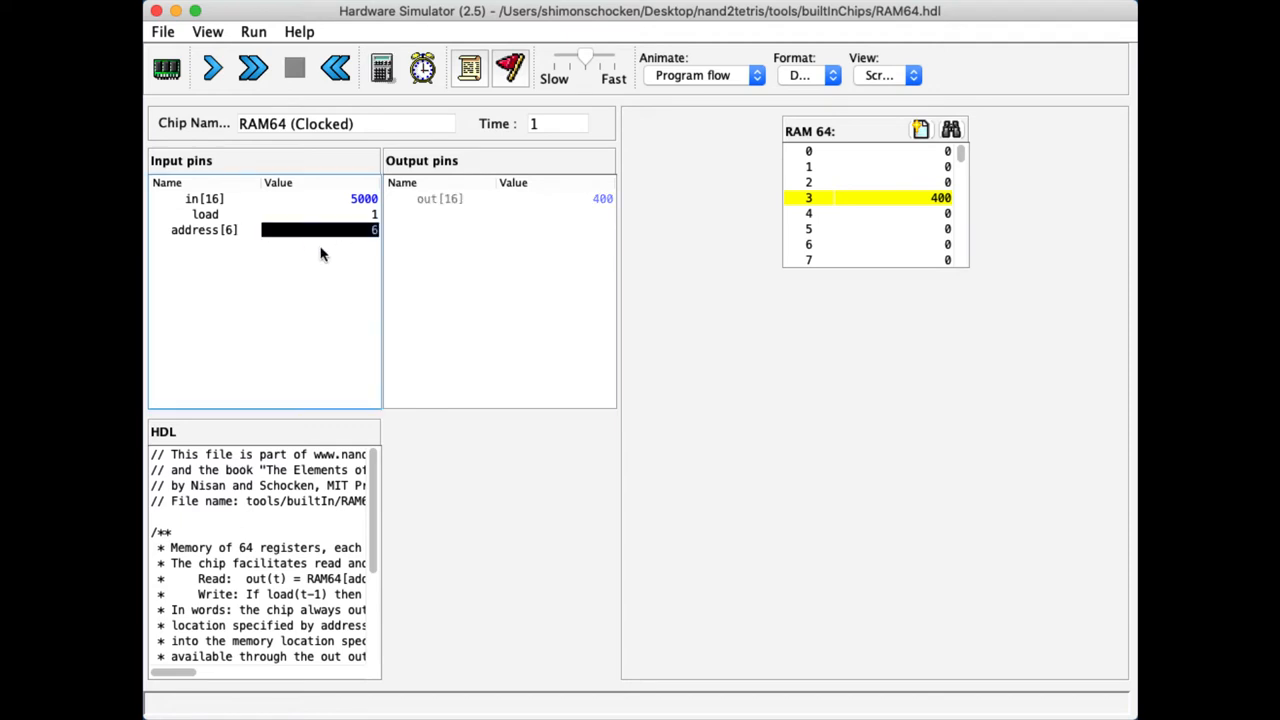
{"action": "left_click", "coordinate": [212, 68]}
{"action": "type", "text": "-12"}
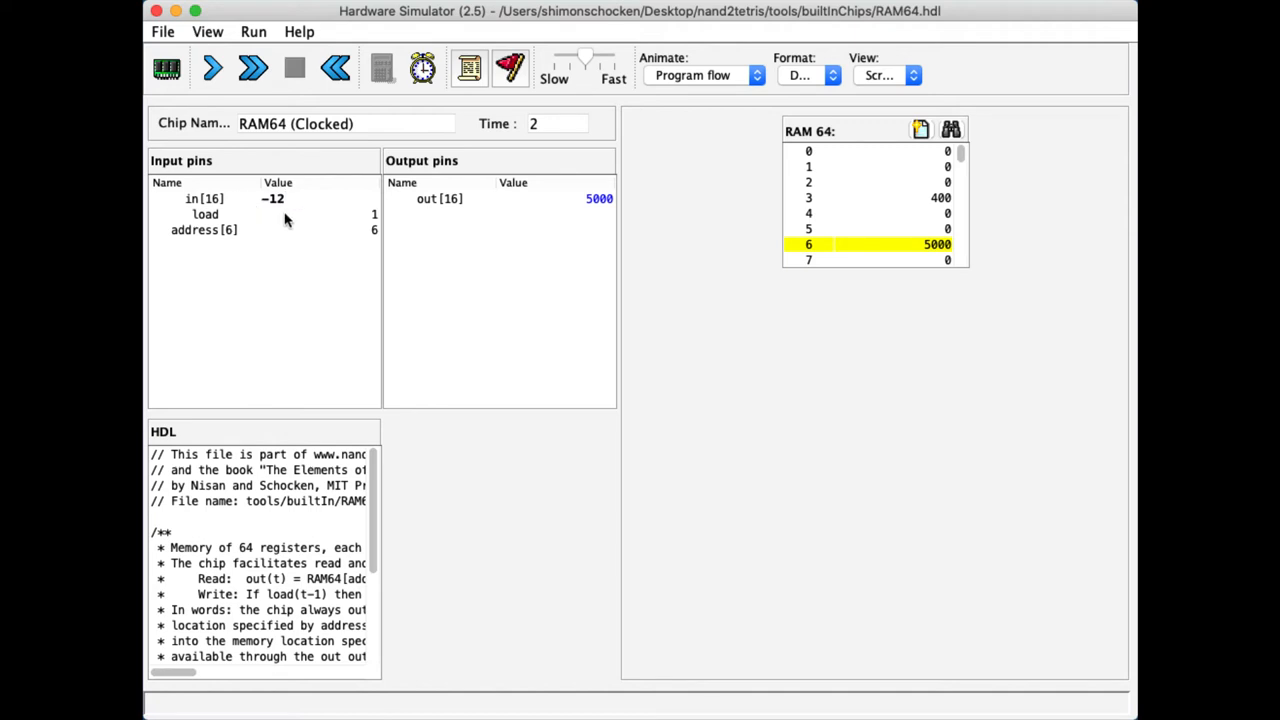
{"action": "left_click", "coordinate": [300, 230]}
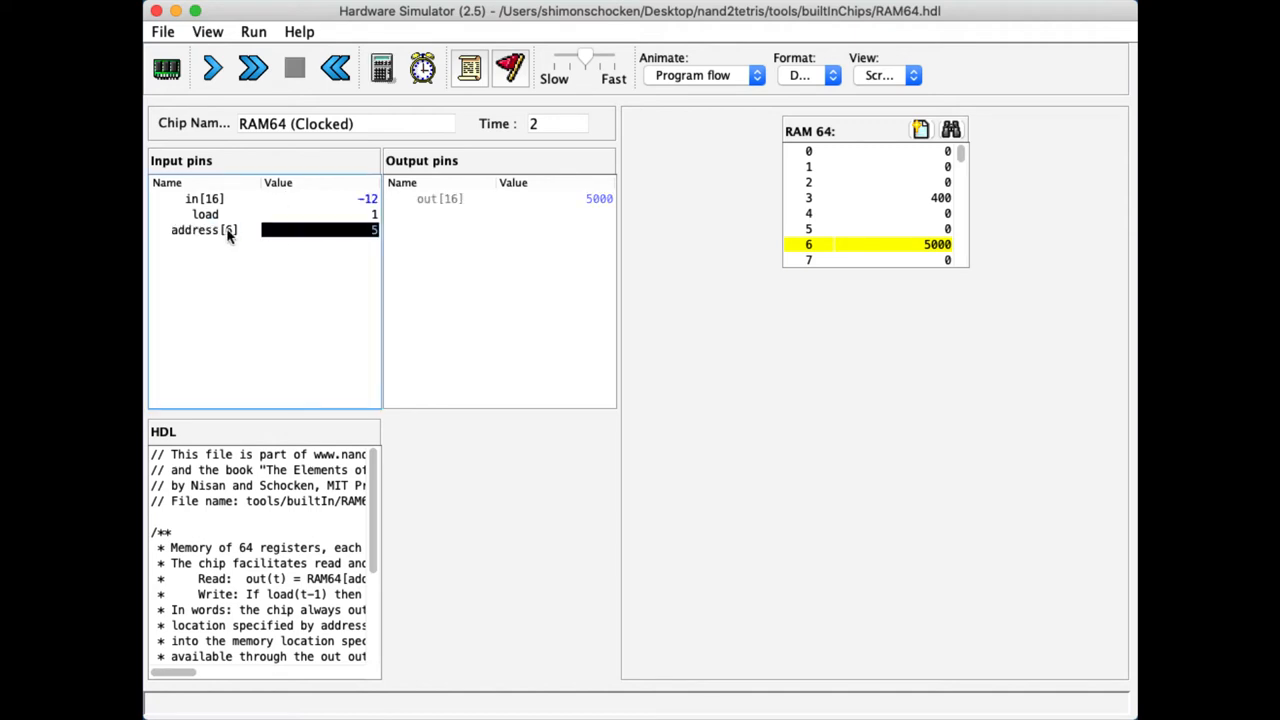
{"action": "left_click", "coordinate": [212, 68]}
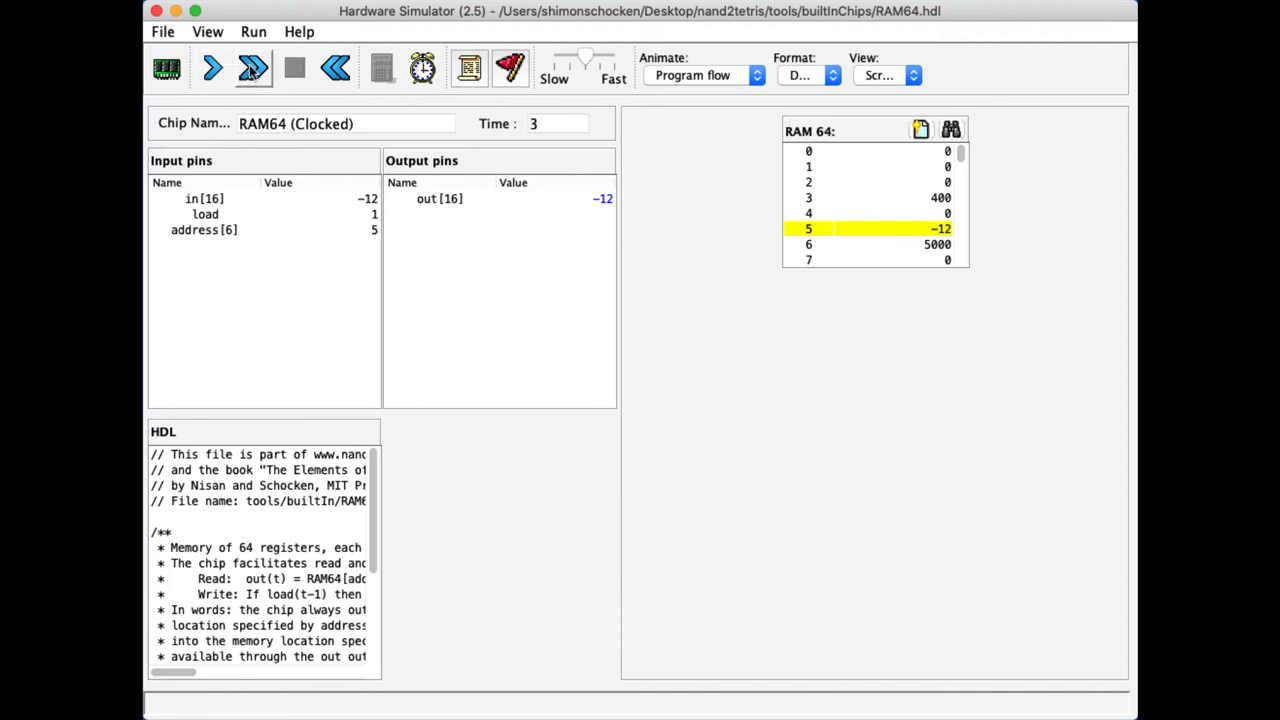
- Run the clock continuously to time 37 and stop it, leaving RAM[5]=-12 unchanged
{"action": "left_click", "coordinate": [252, 68]}
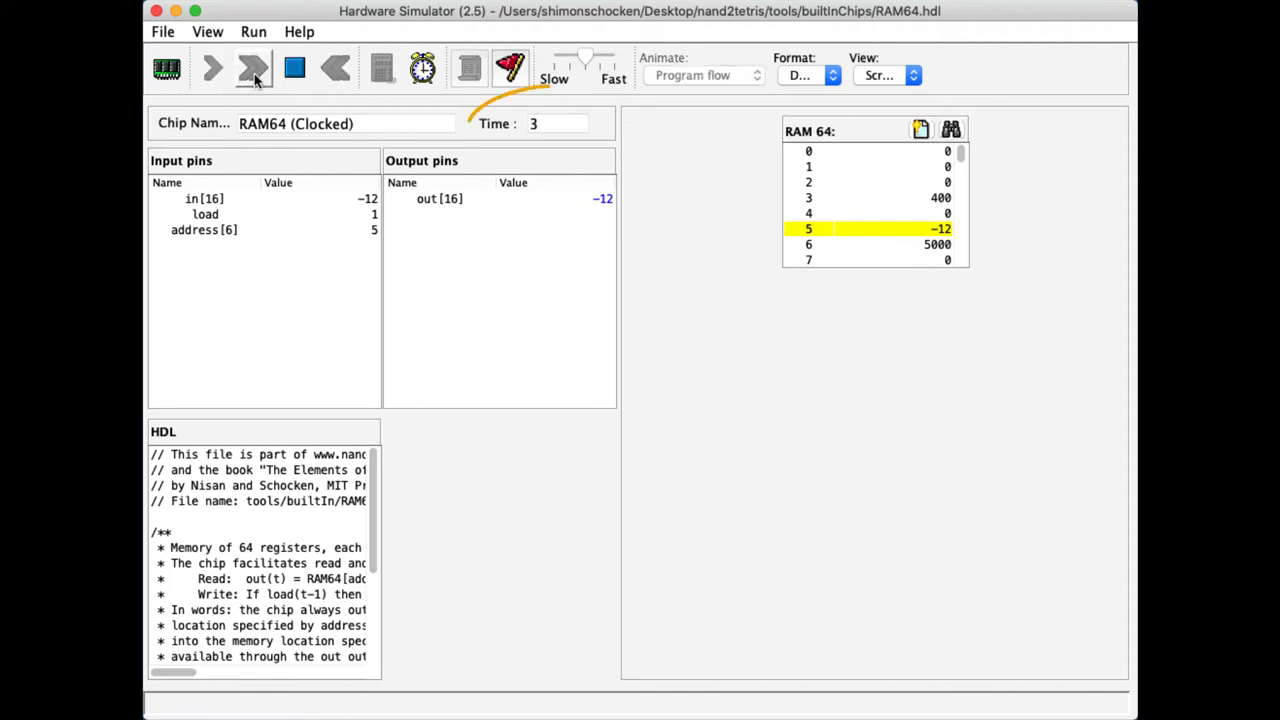
{"action": "left_click", "coordinate": [252, 68]}
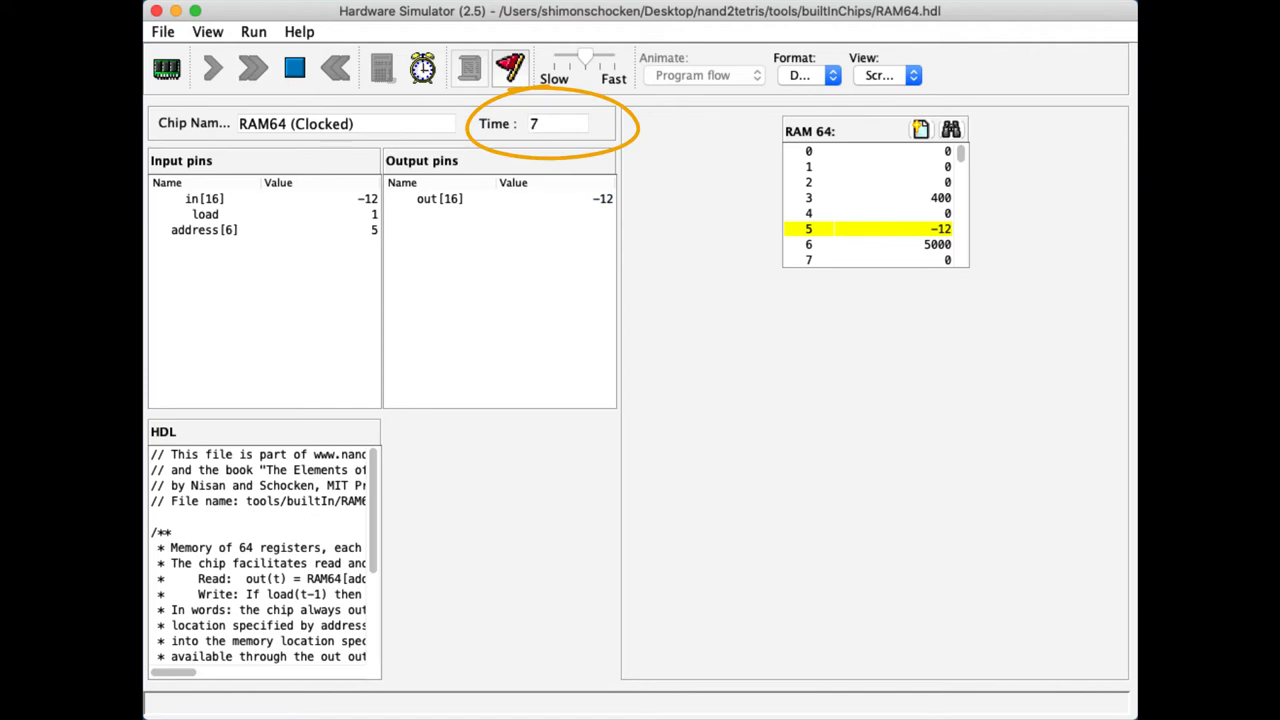
{"action": "left_click", "coordinate": [252, 68]}
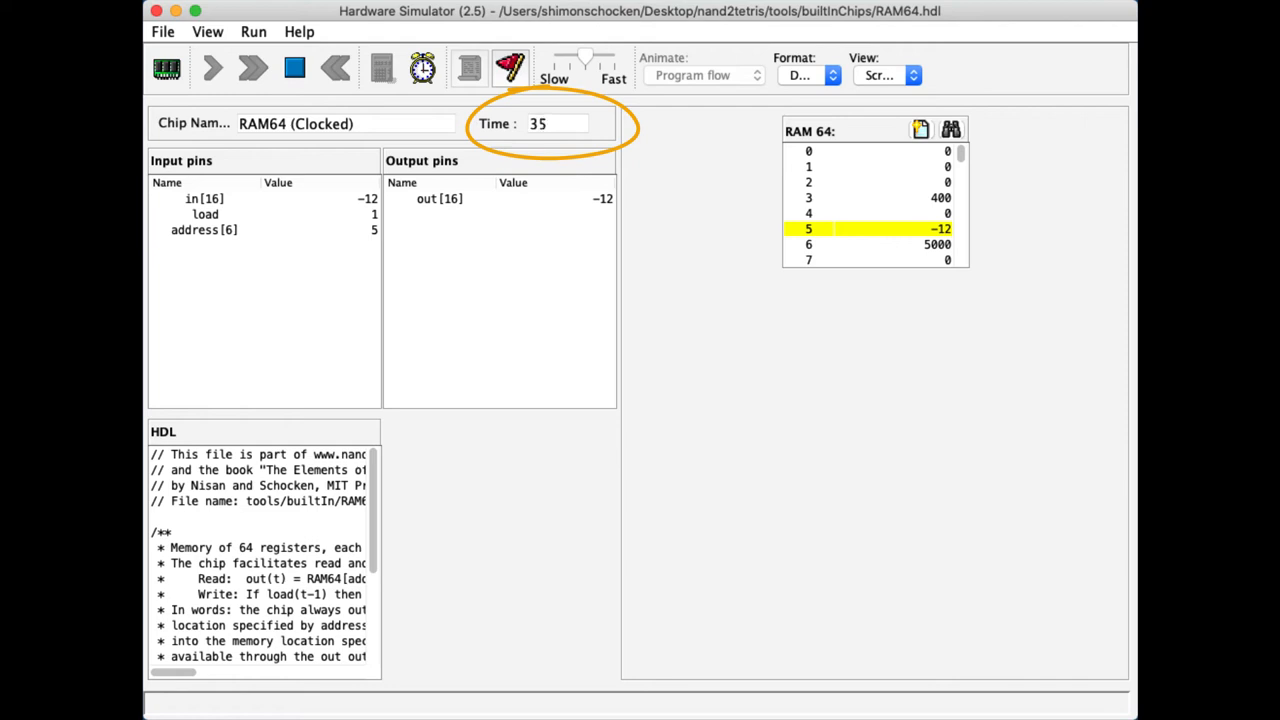
{"action": "left_click", "coordinate": [252, 68]}
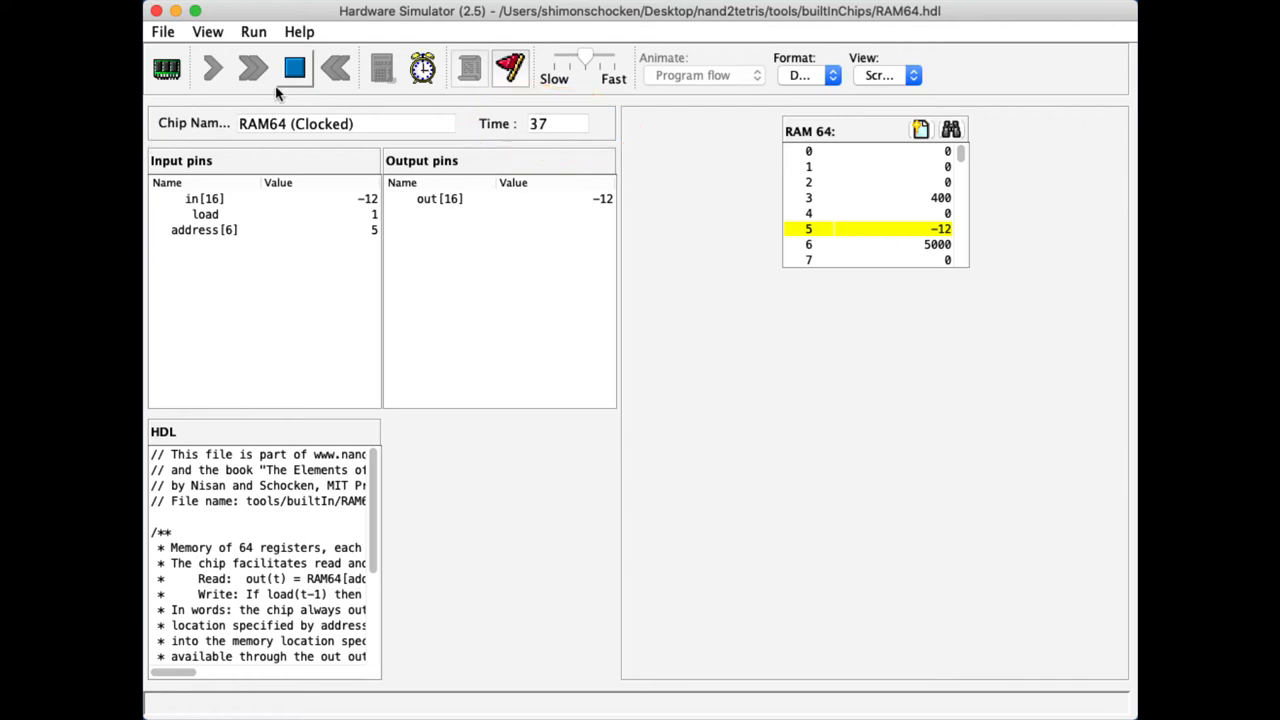
{"action": "left_click", "coordinate": [296, 68]}
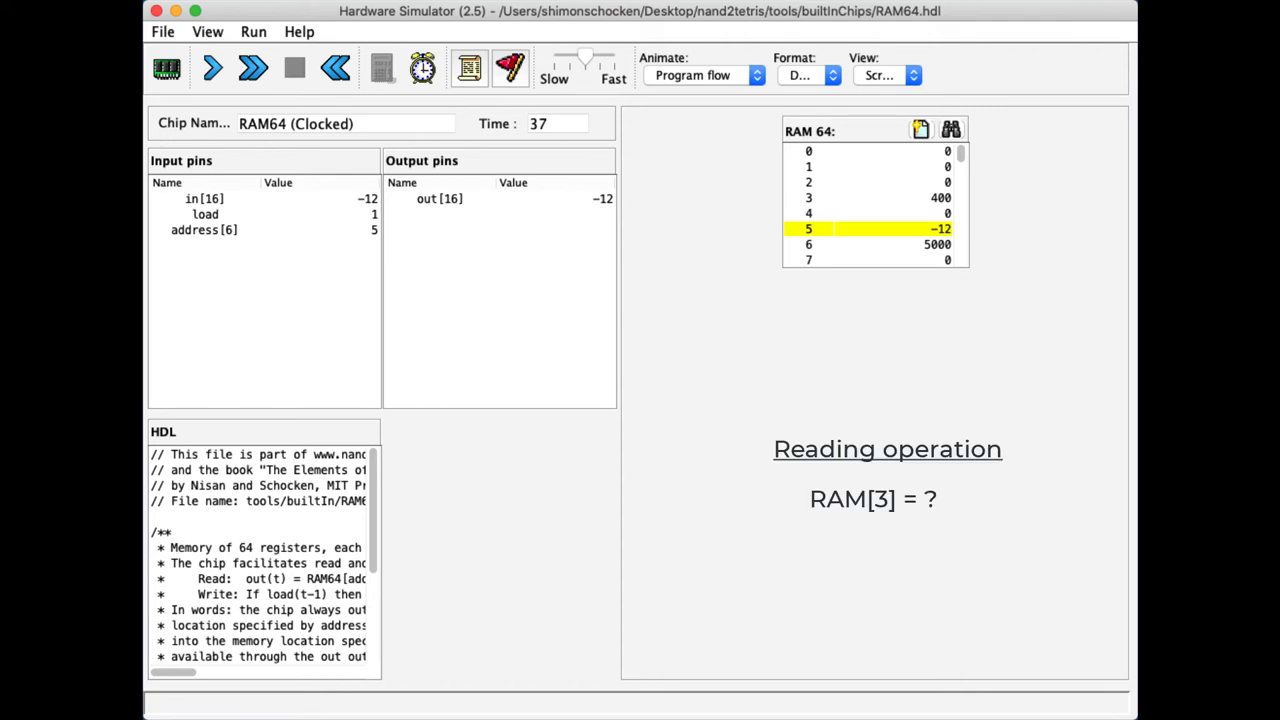
- Set address=3 with load still 1 and tick once, overwriting RAM[3] with -12
{"action": "left_click", "coordinate": [300, 230]}
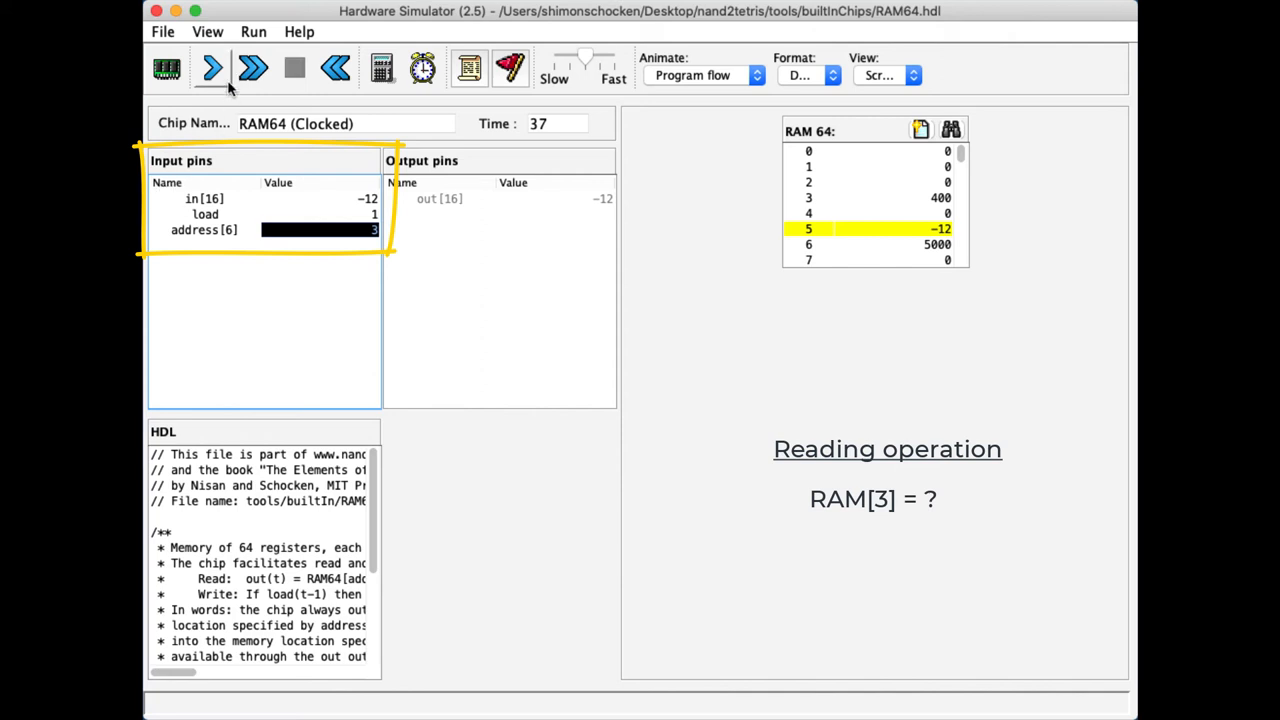
{"action": "mouse_move", "coordinate": [212, 68]}
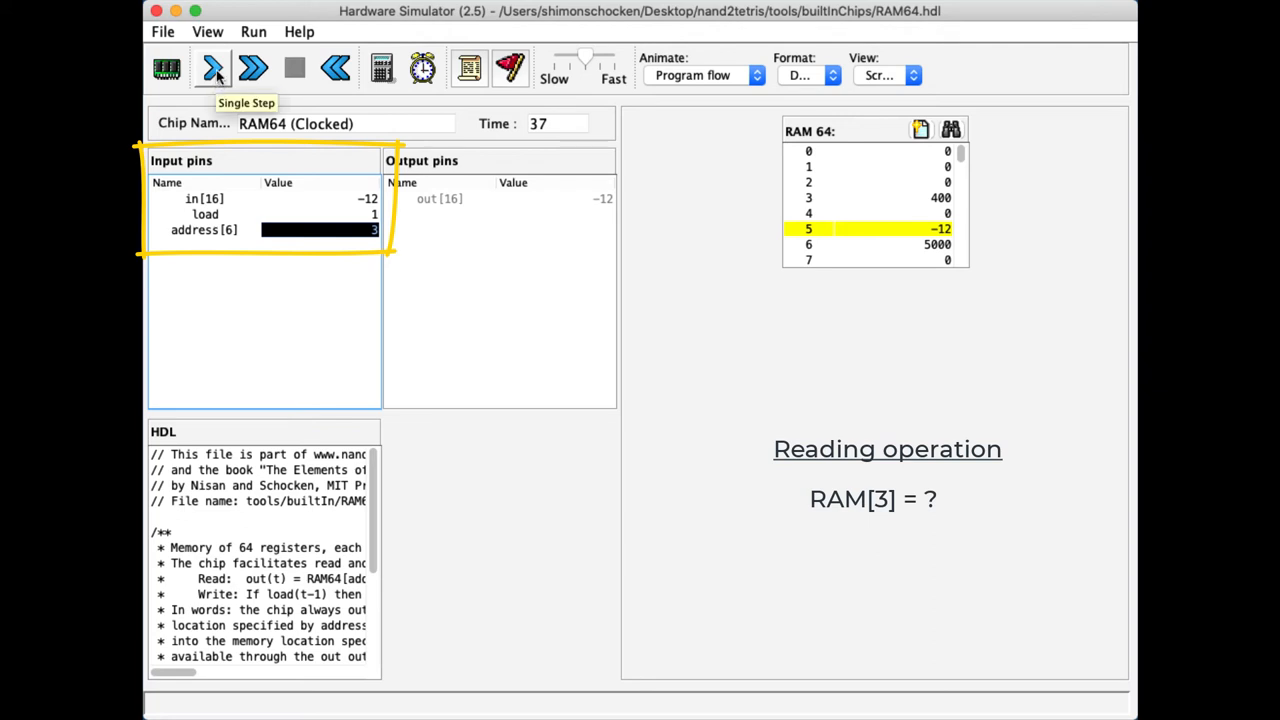
{"action": "left_click", "coordinate": [212, 68]}
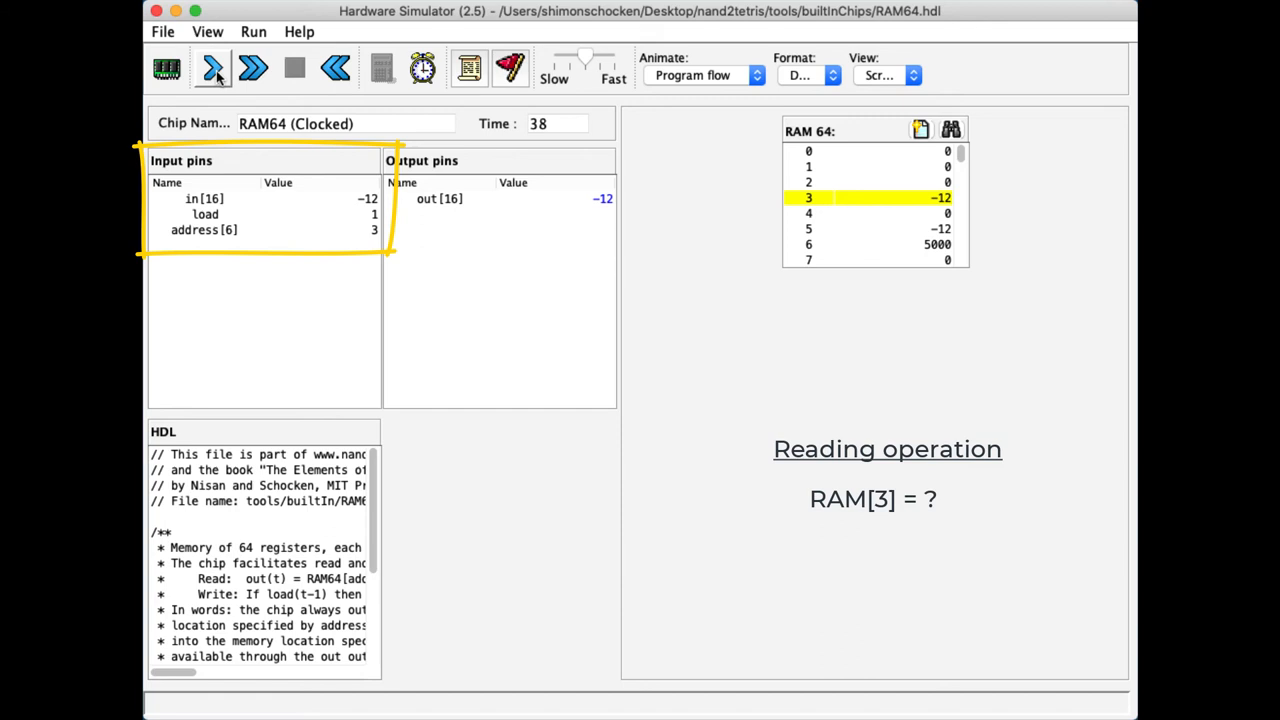
{"action": "mouse_move", "coordinate": [212, 68]}
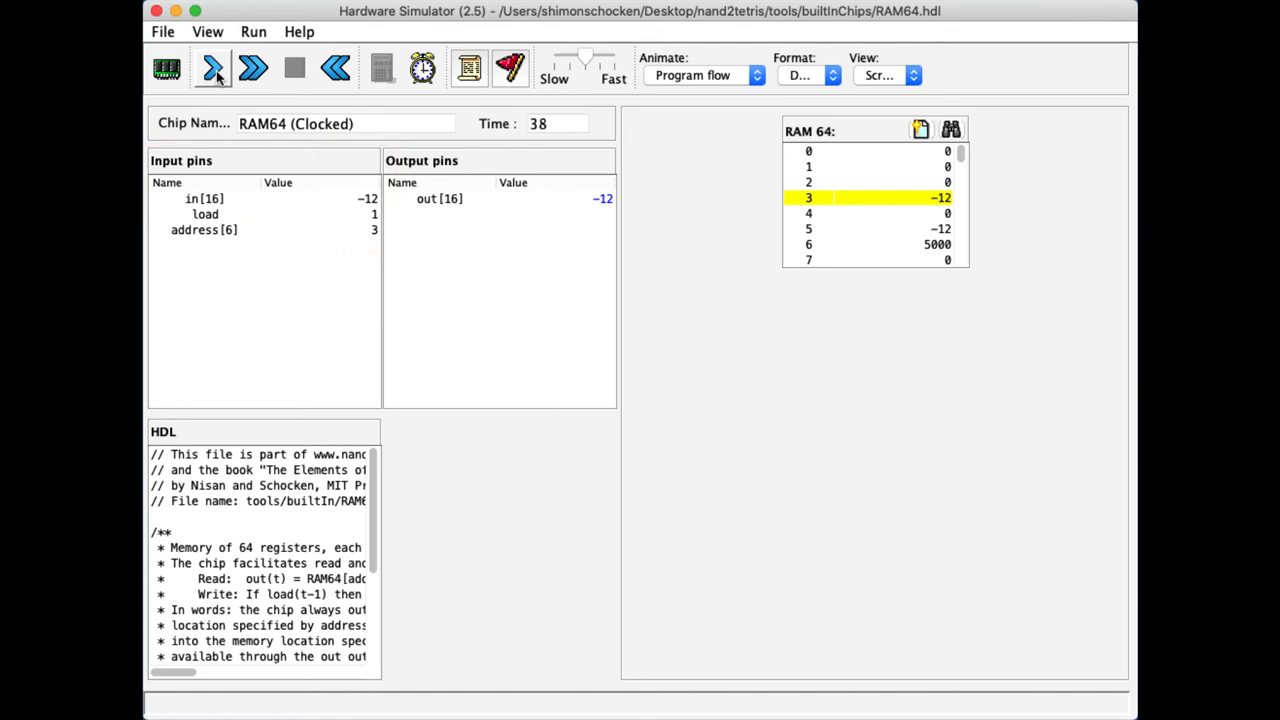
{"action": "mouse_move", "coordinate": [336, 234]}
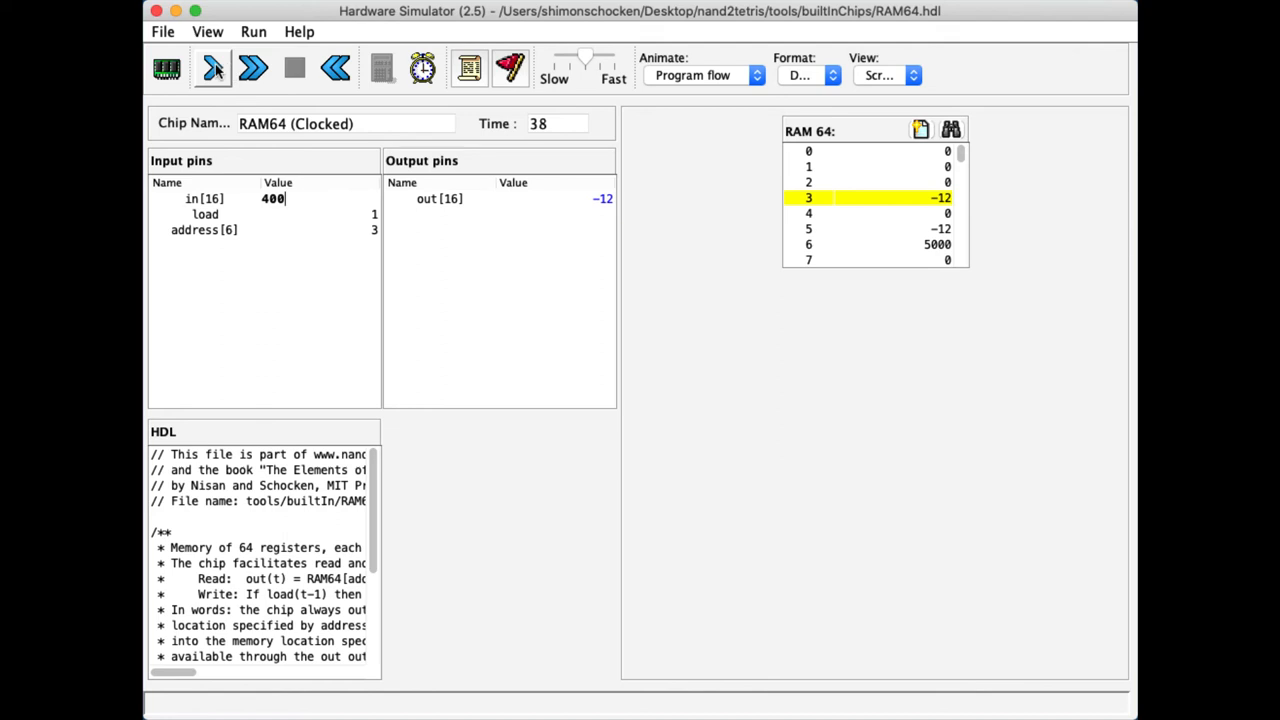
- Set in=400 and tick the clock so RAM[3] holds 400 again
{"action": "left_click", "coordinate": [212, 68]}
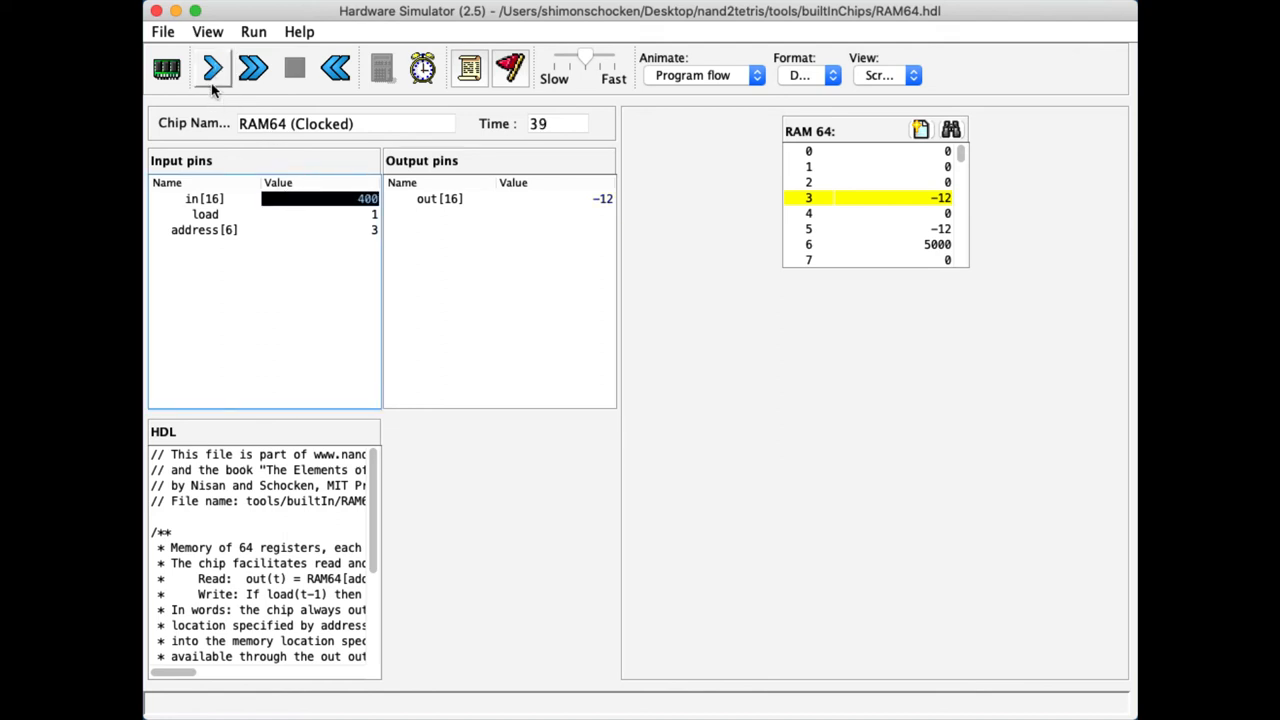
{"action": "left_click", "coordinate": [212, 68]}
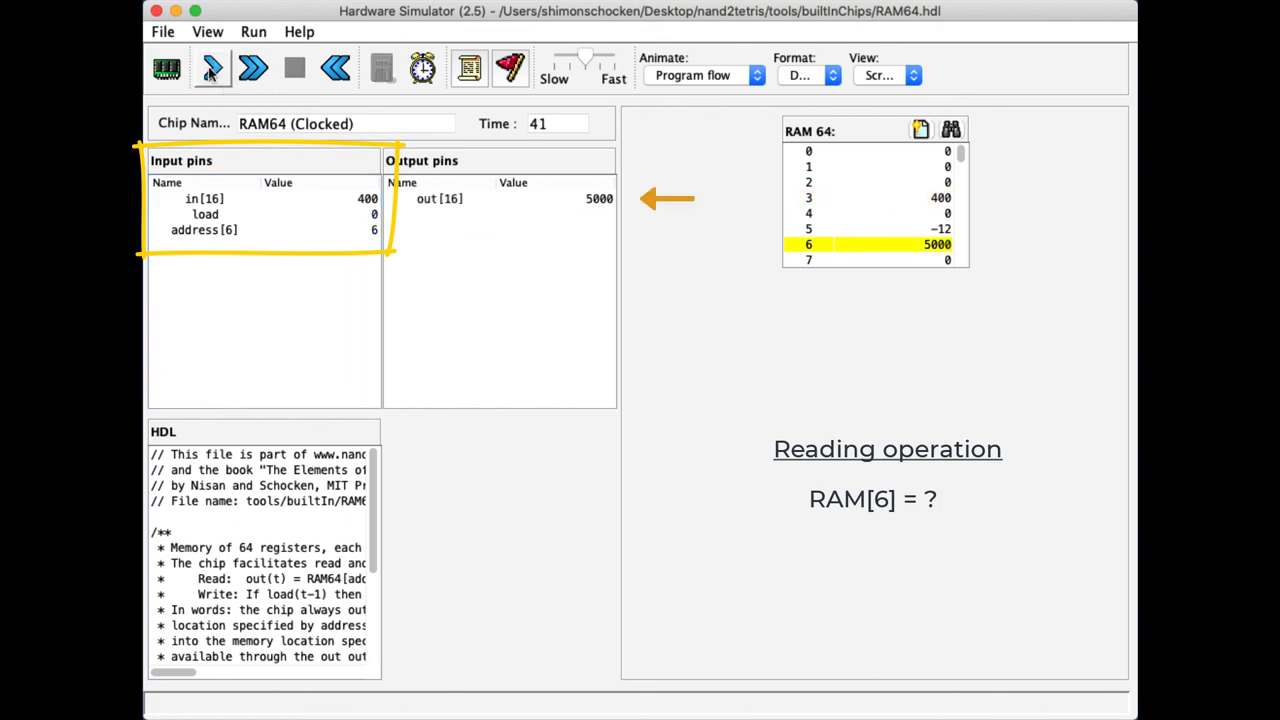
{"action": "mouse_move", "coordinate": [212, 68]}
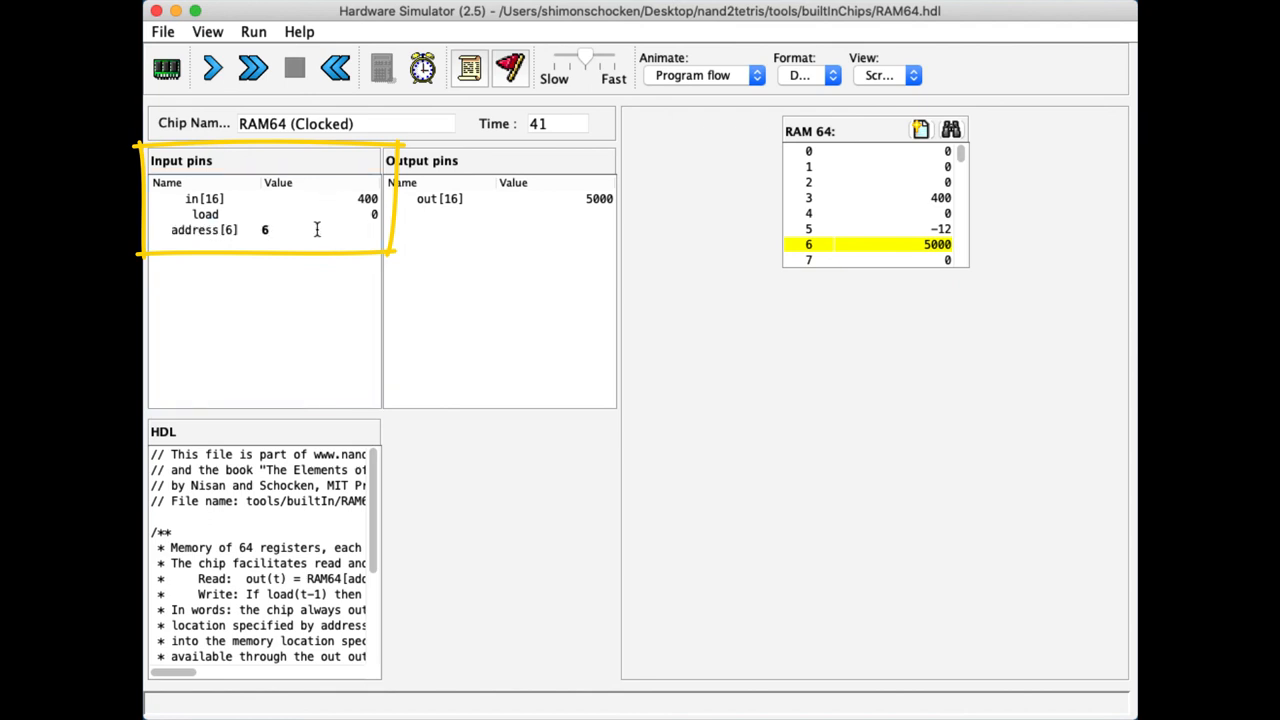
- With load=0, set address=5 and tick the clock so out reads -12 from RAM[5]
{"action": "type", "text": "5"}
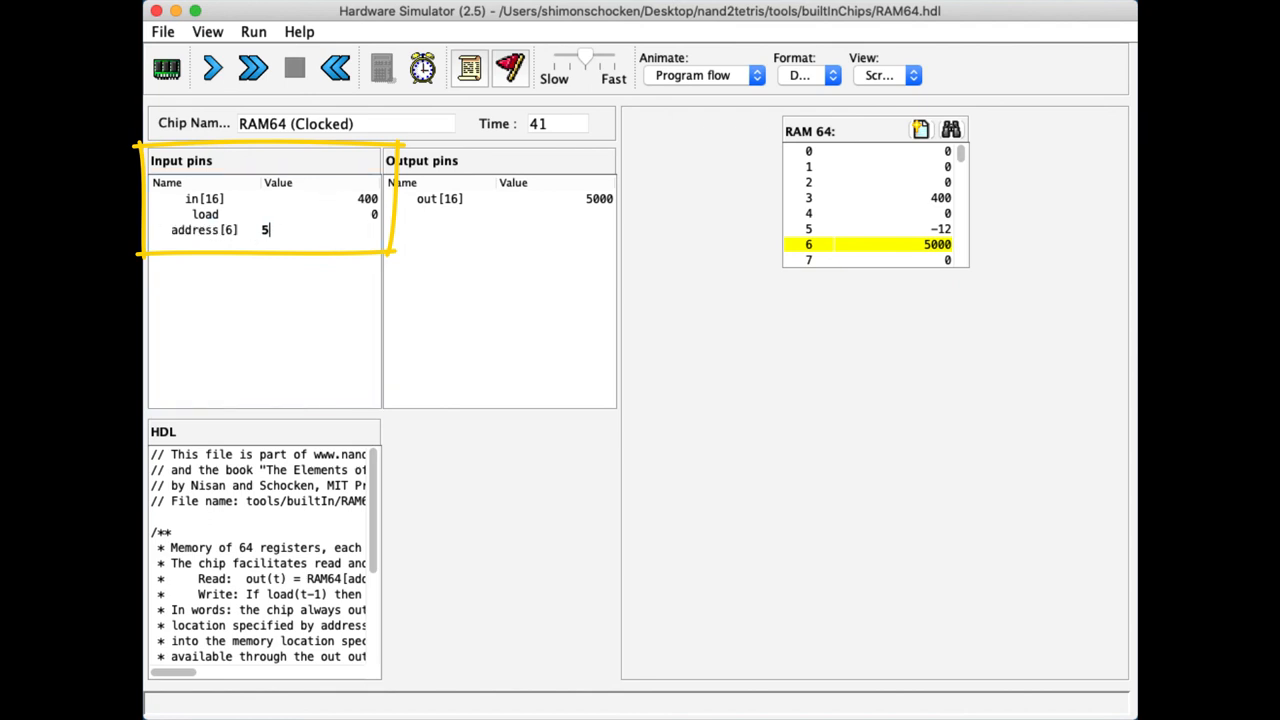
{"action": "left_click", "coordinate": [212, 68]}
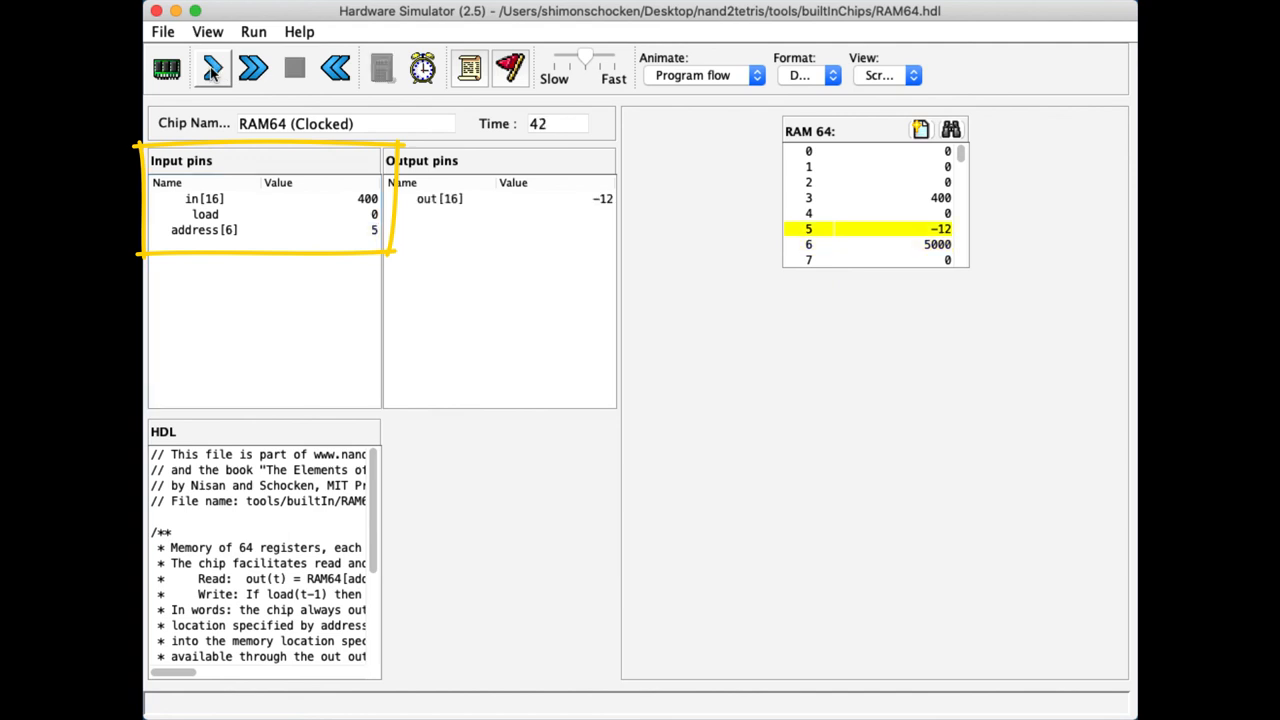
{"action": "left_click", "coordinate": [212, 68]}
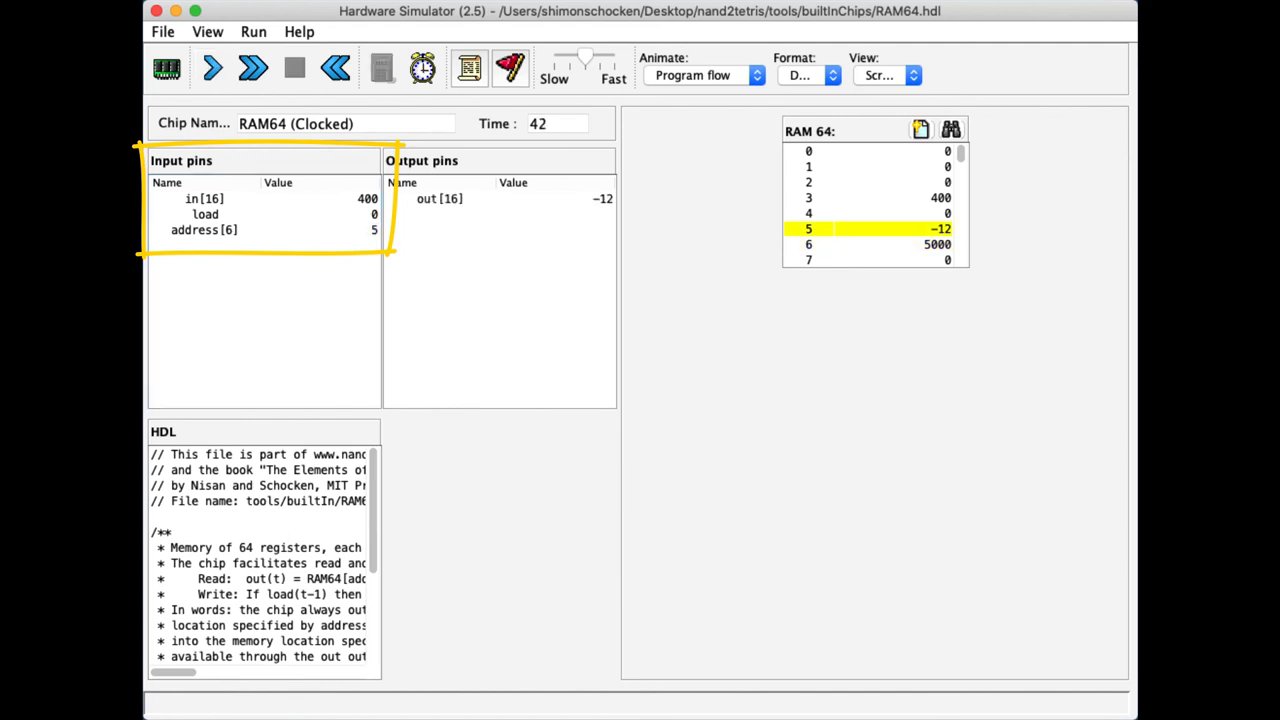